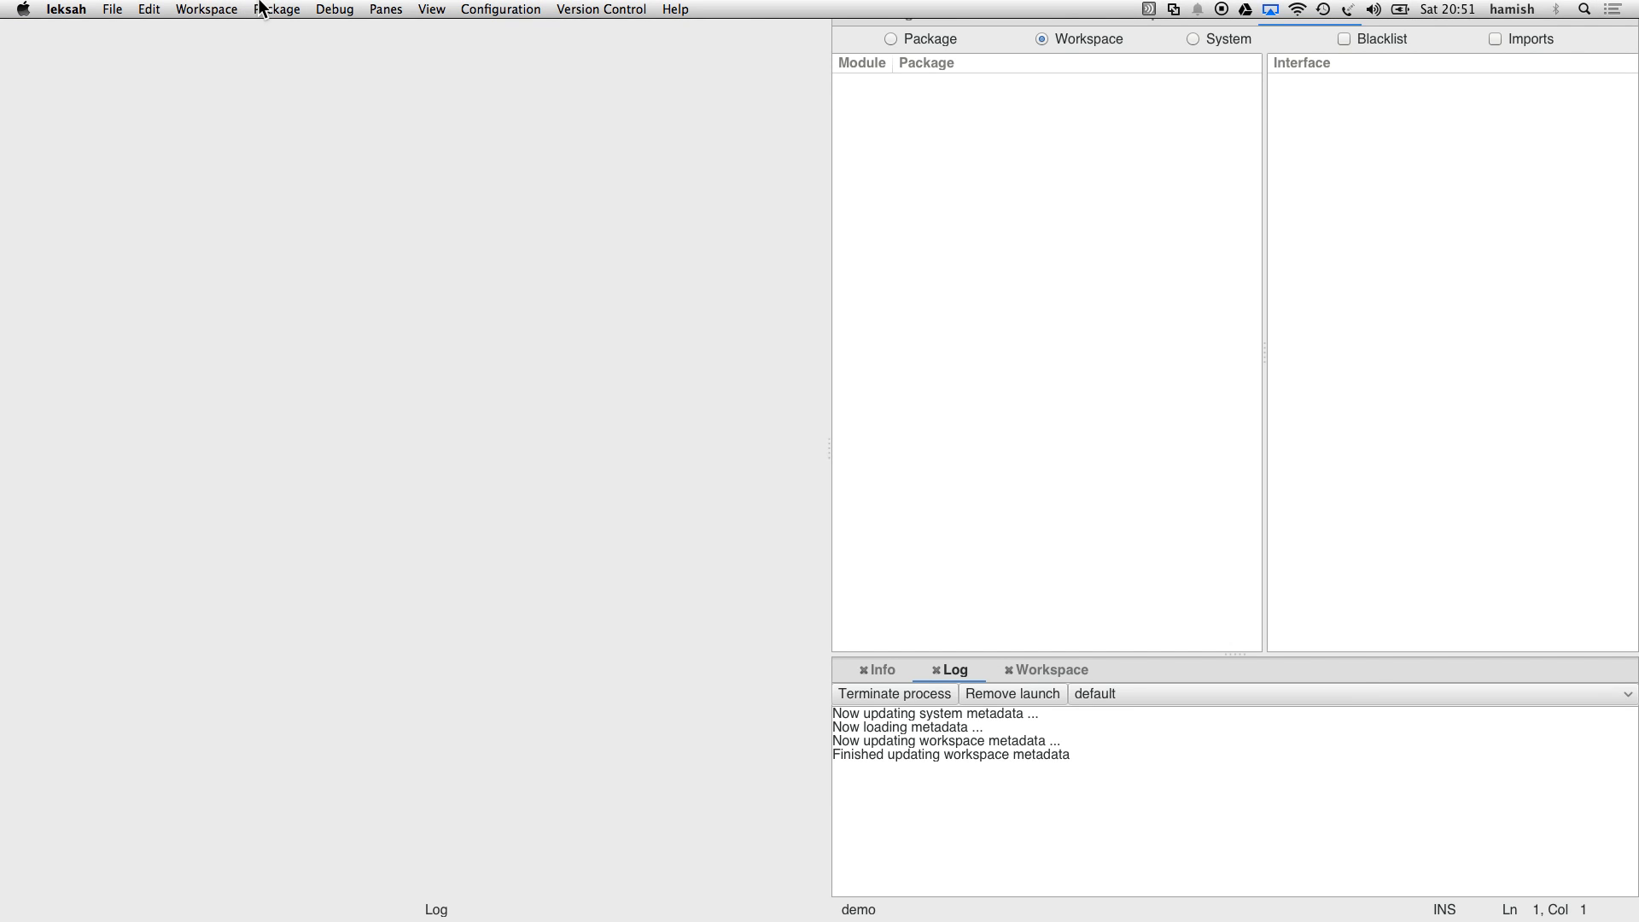
Step: Create package demo copied from ghcjs-dom-hello and show the Log output
click(276, 11)
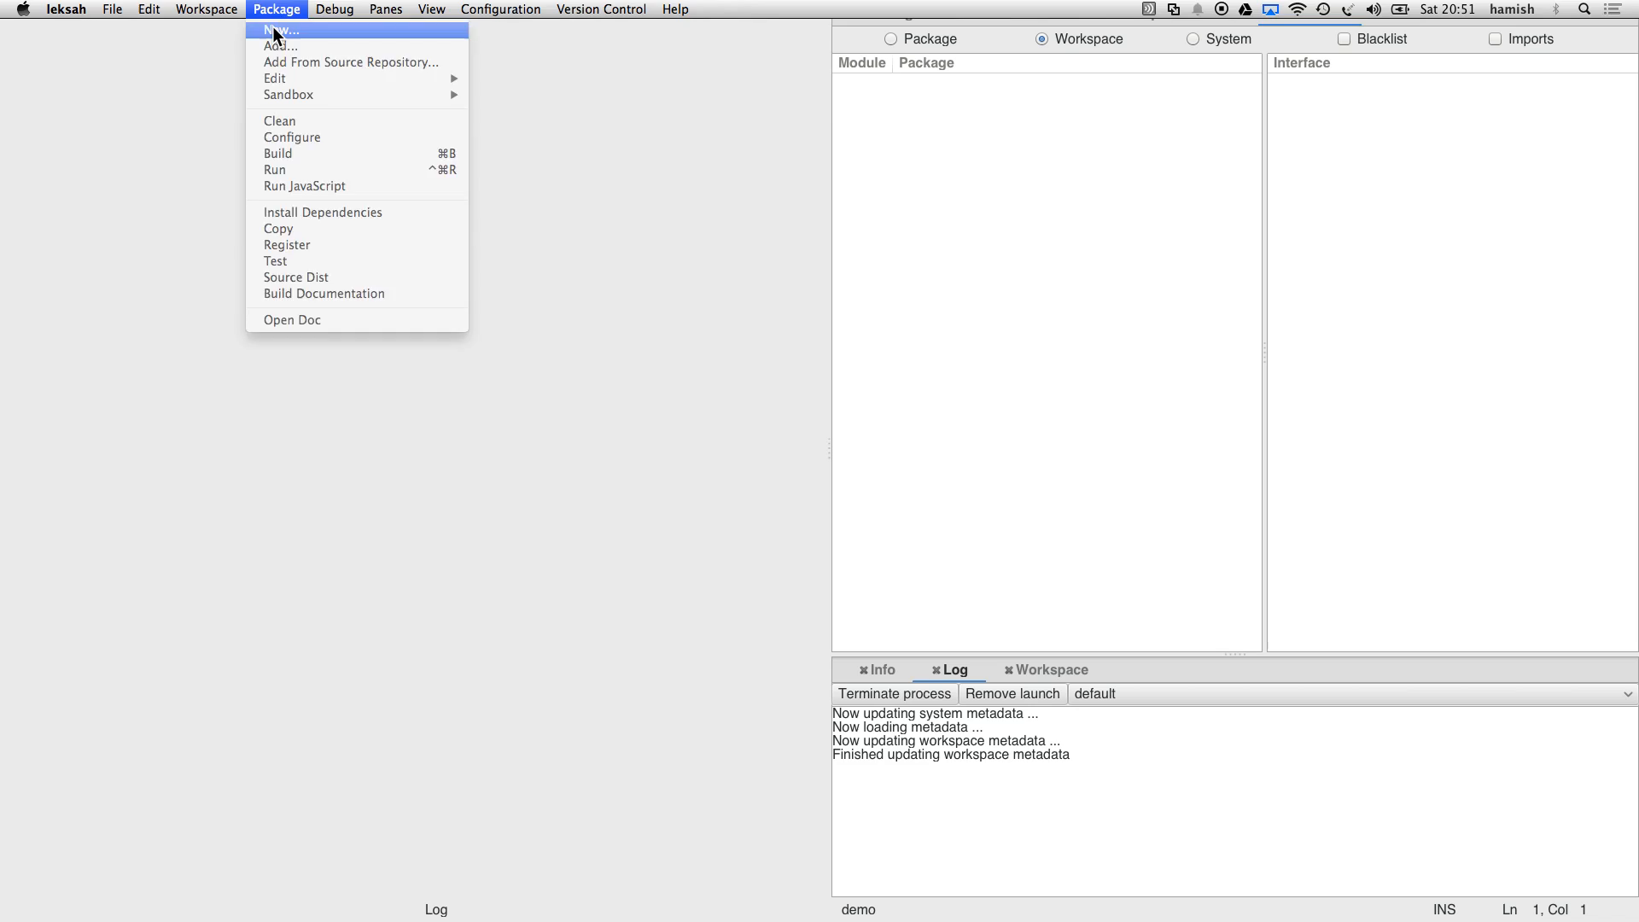
click(282, 29)
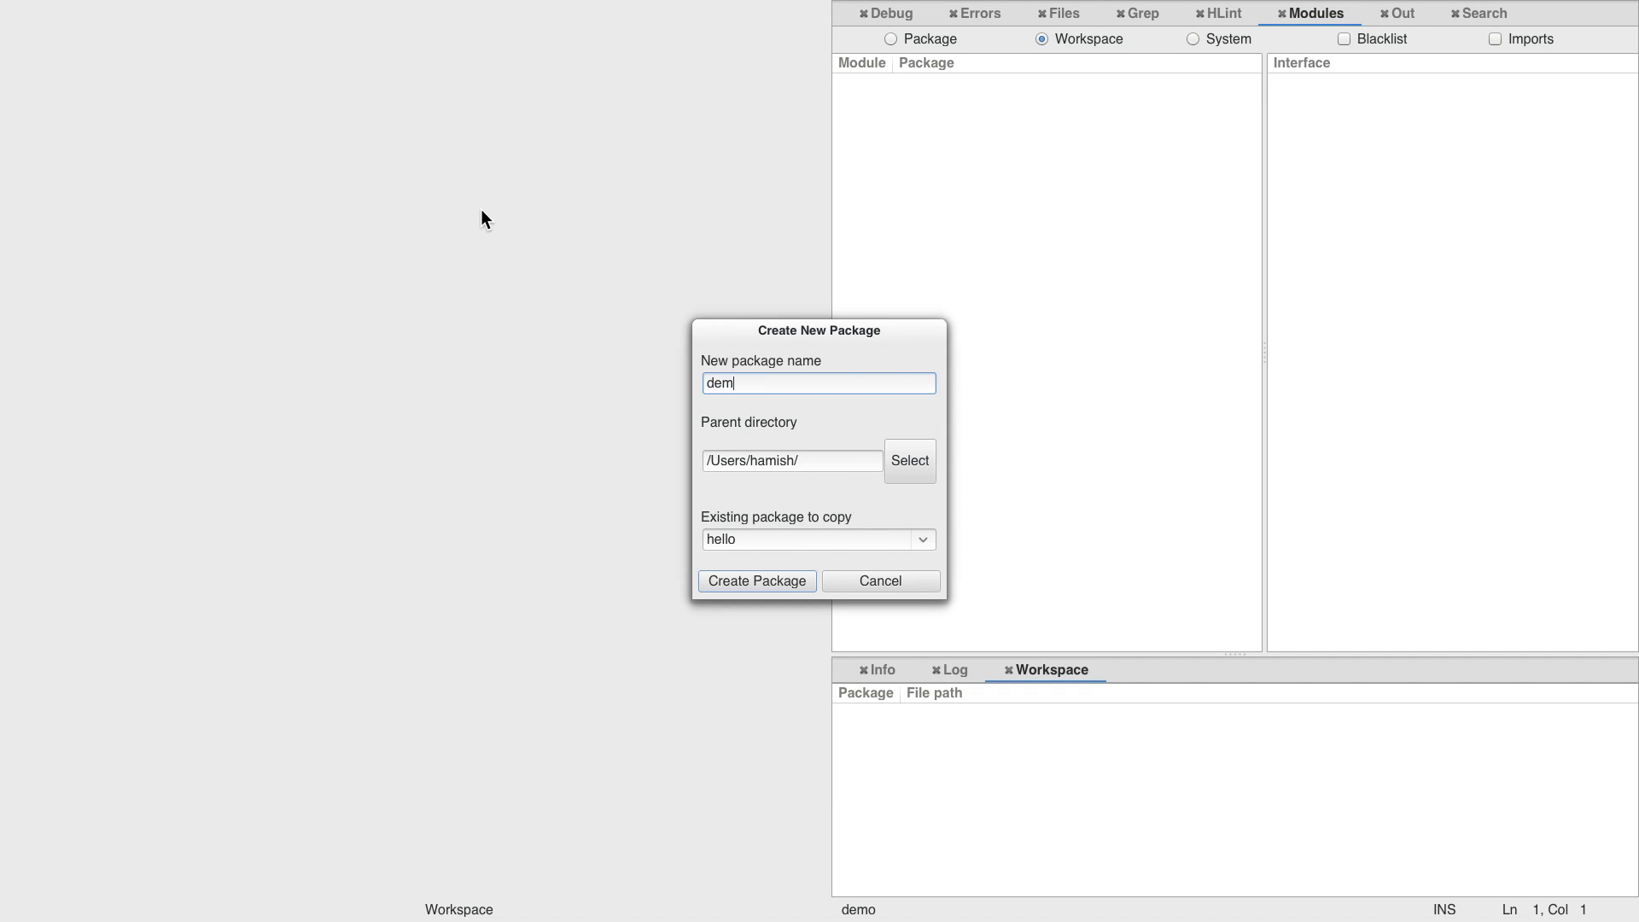
click(922, 540)
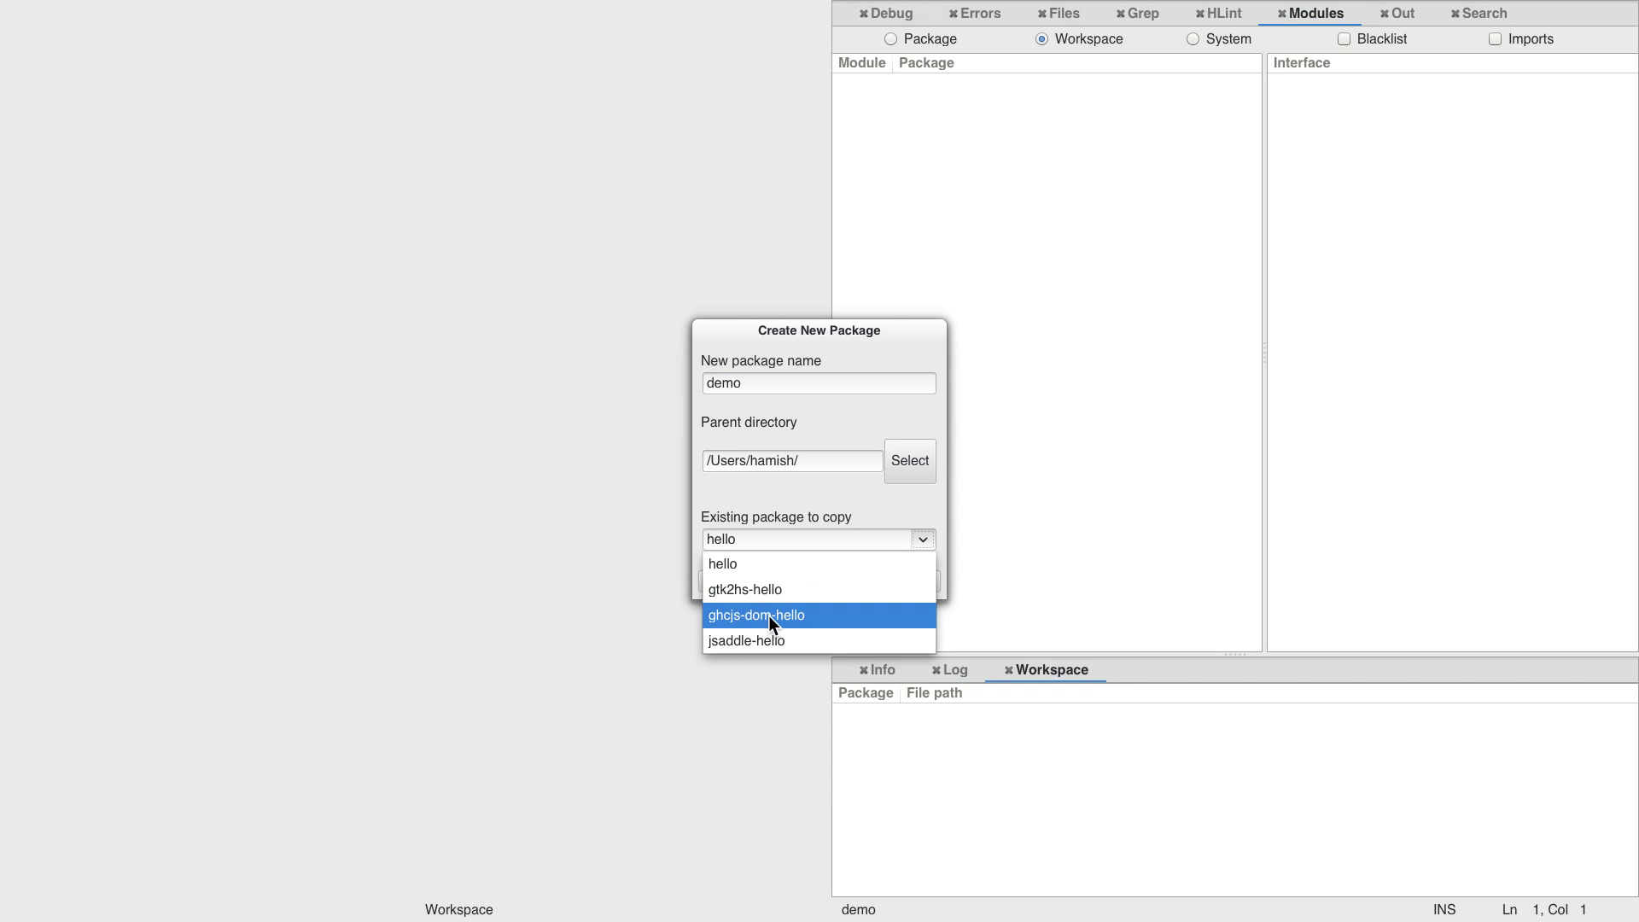
click(770, 615)
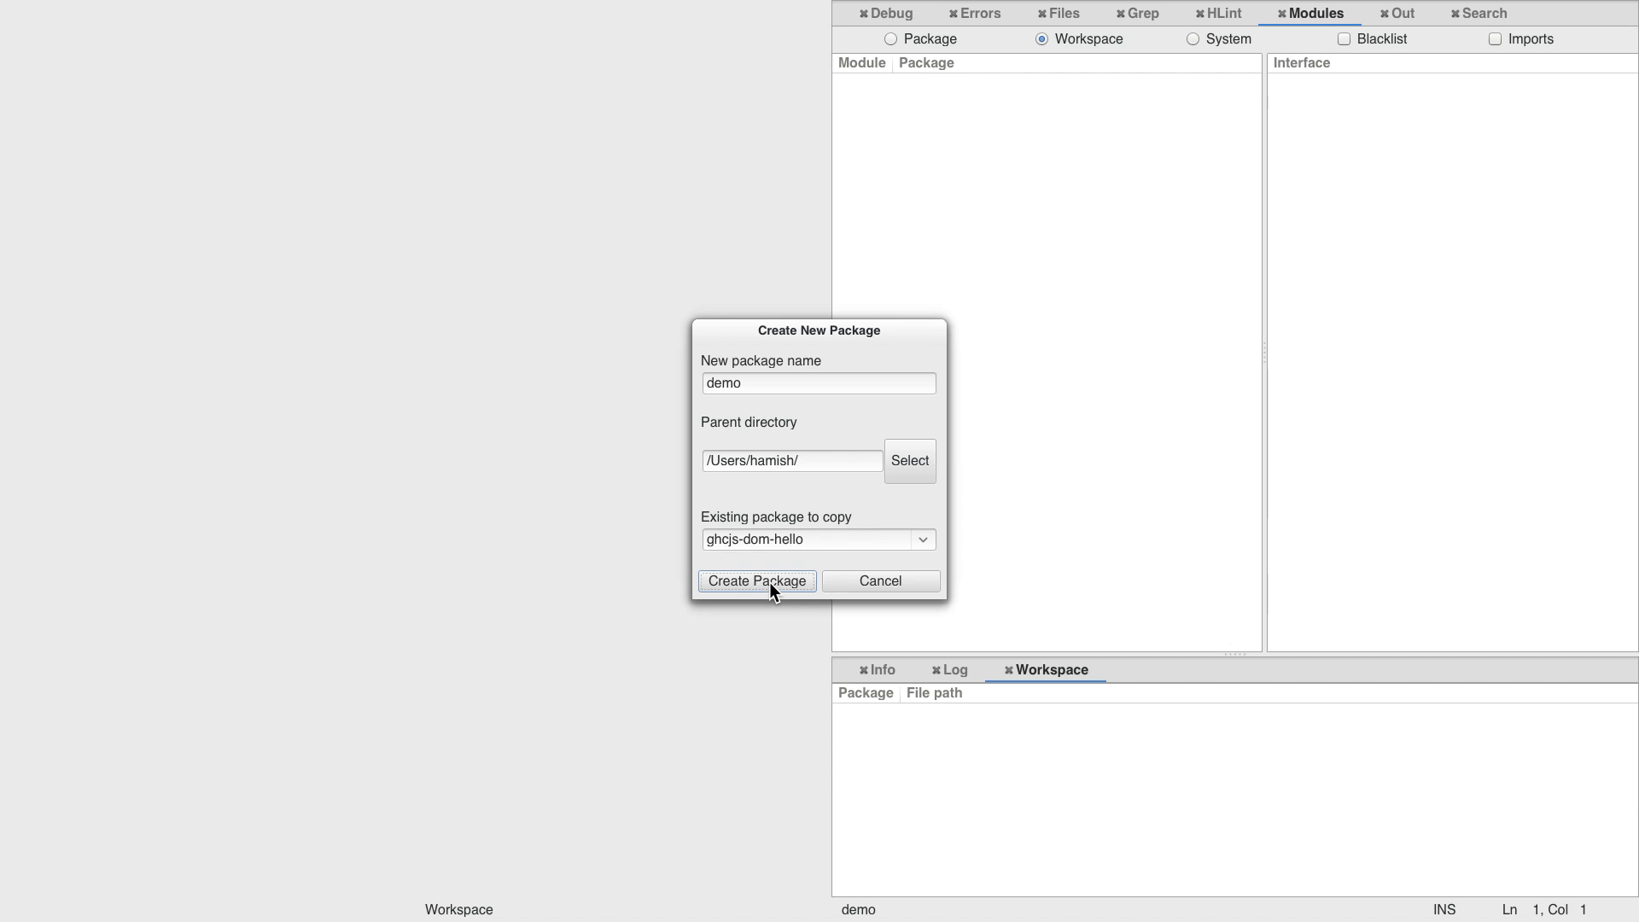
click(756, 580)
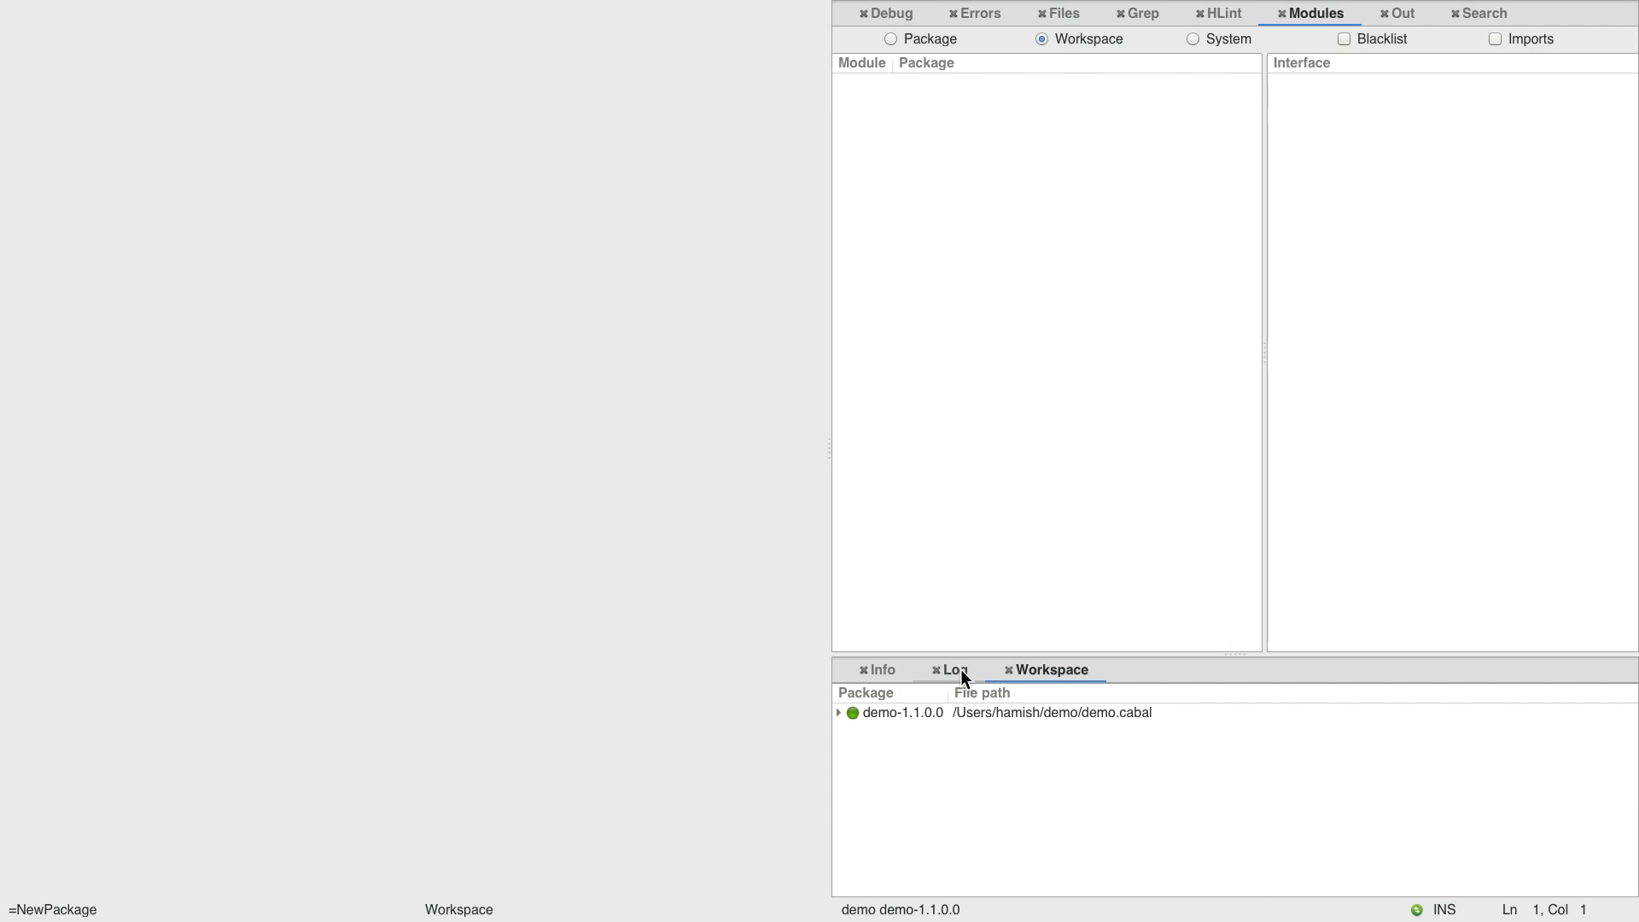
click(951, 669)
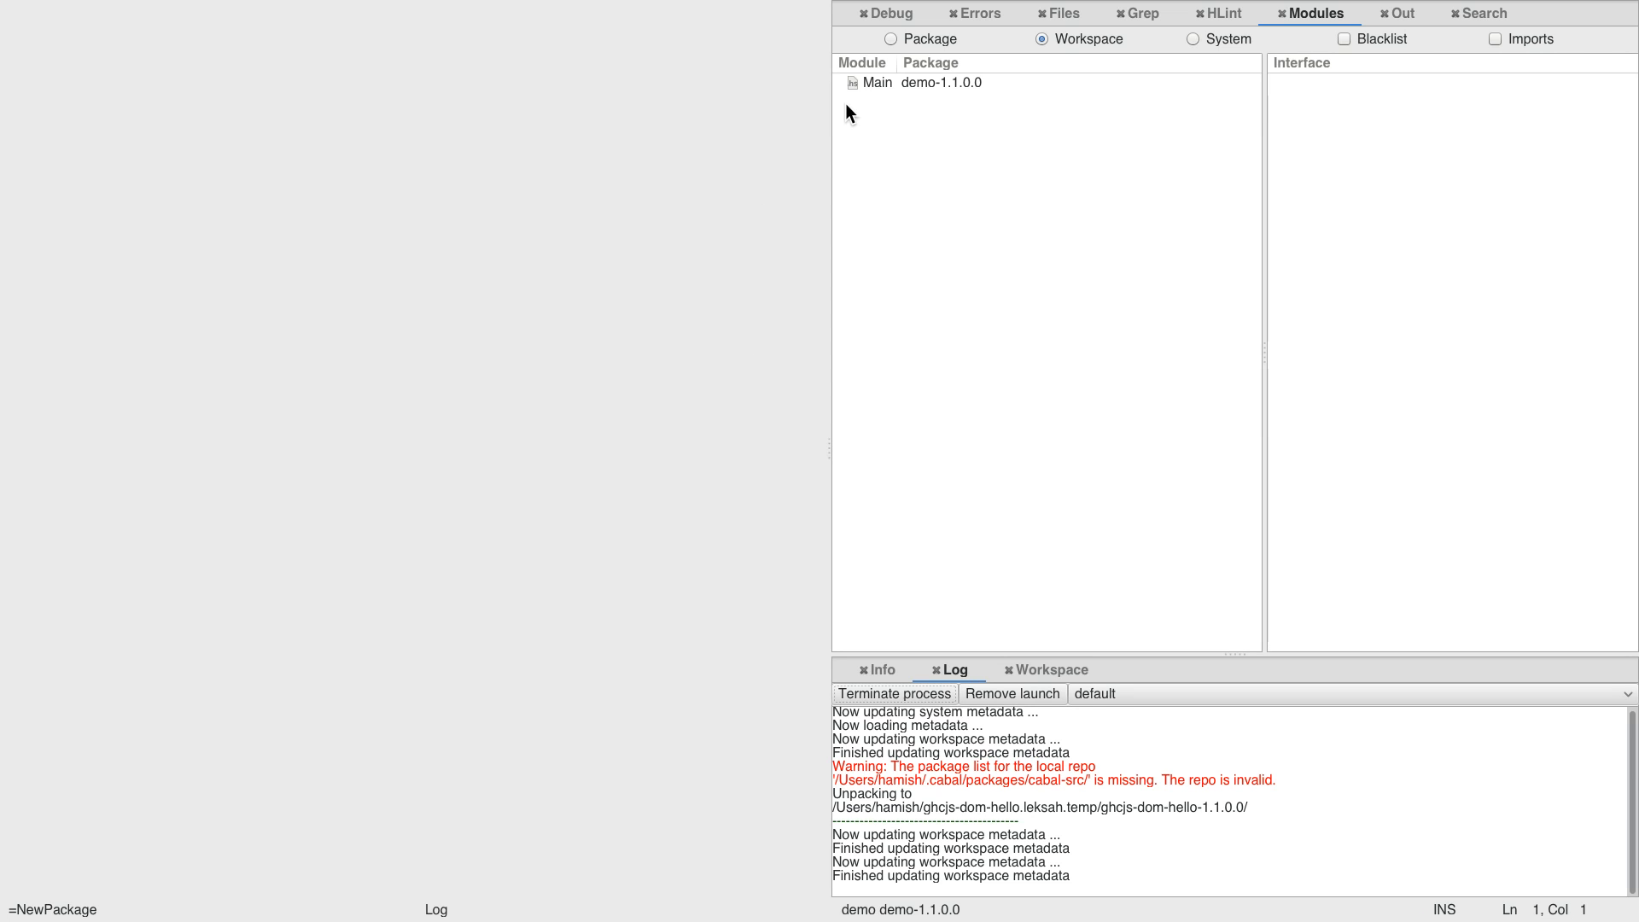
Step: Open the demo package's Main module source in the editor
click(876, 82)
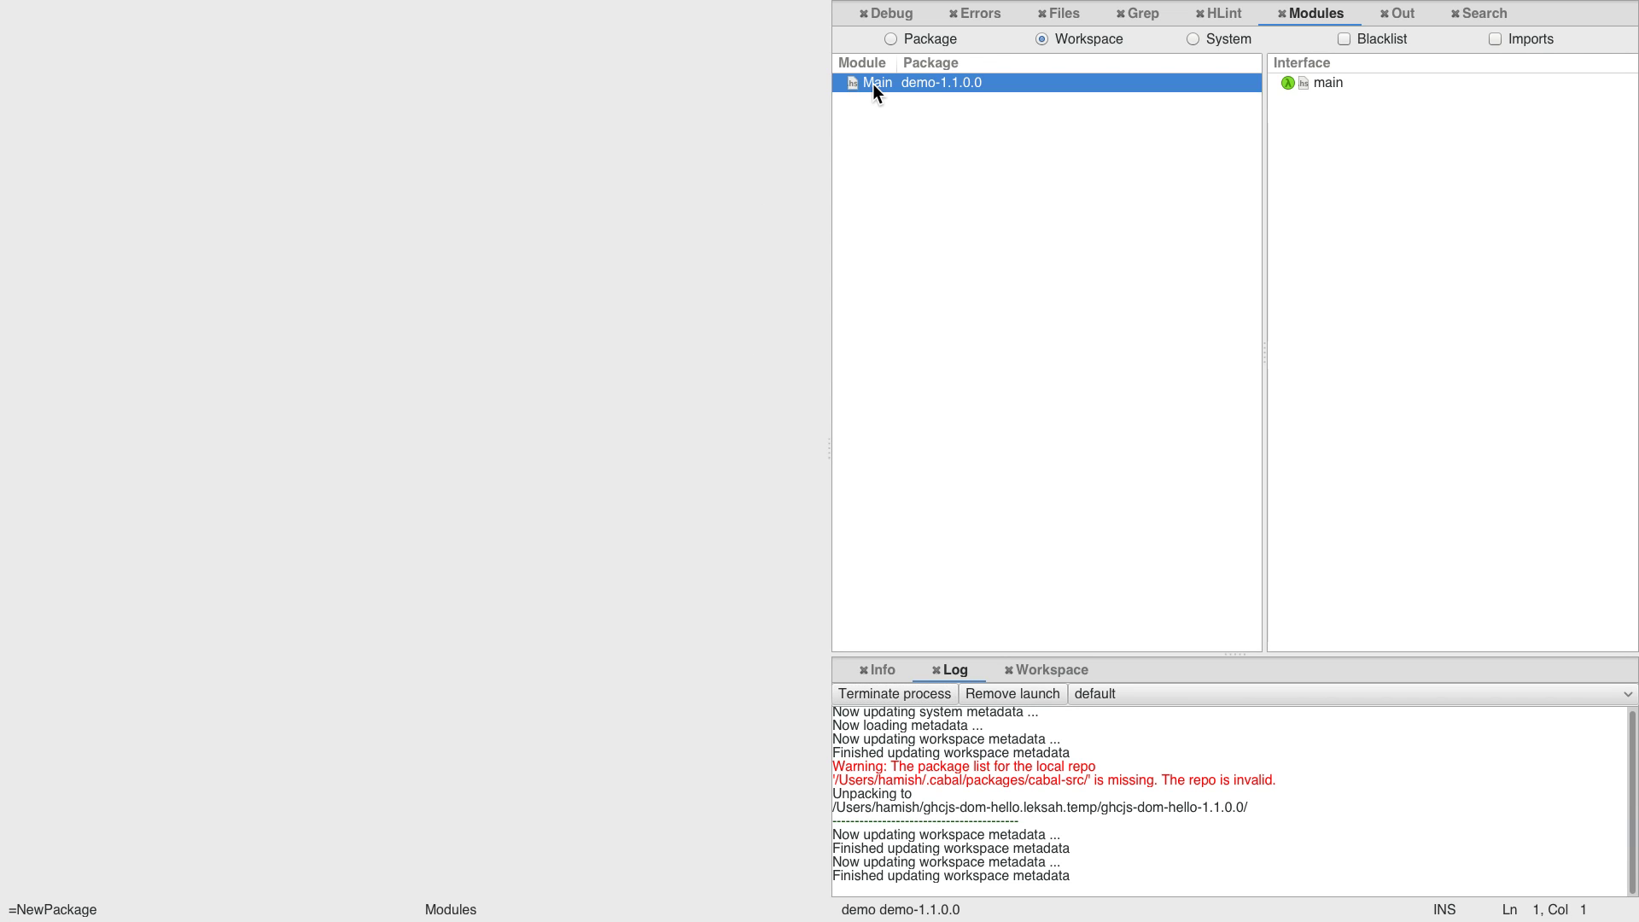
double_click(875, 82)
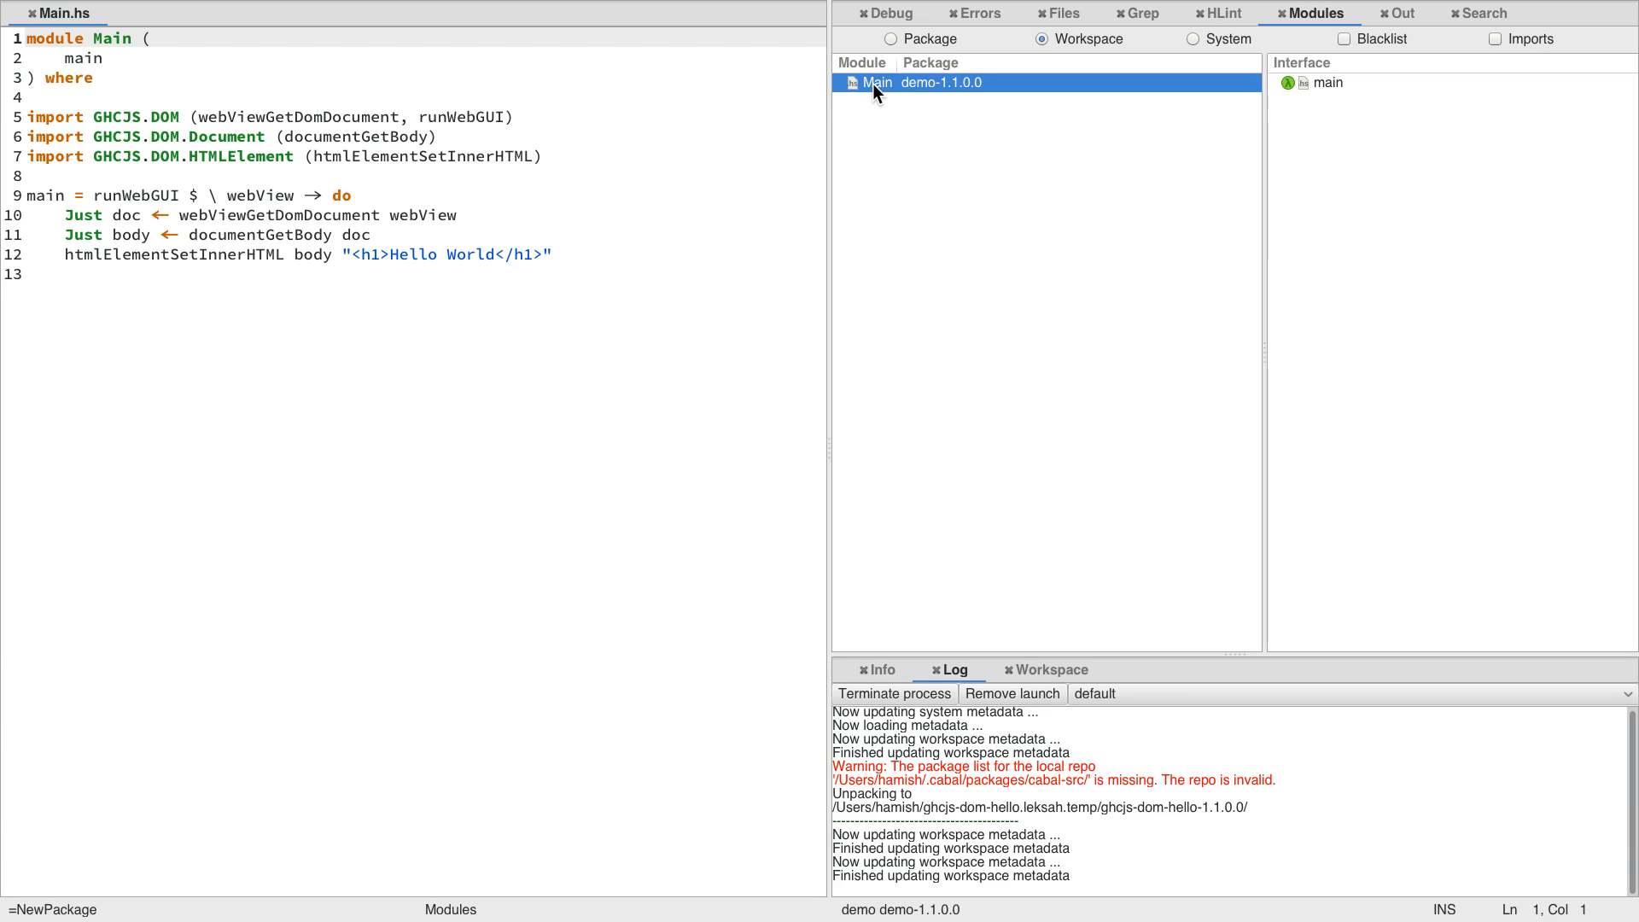
mouse_move(350, 232)
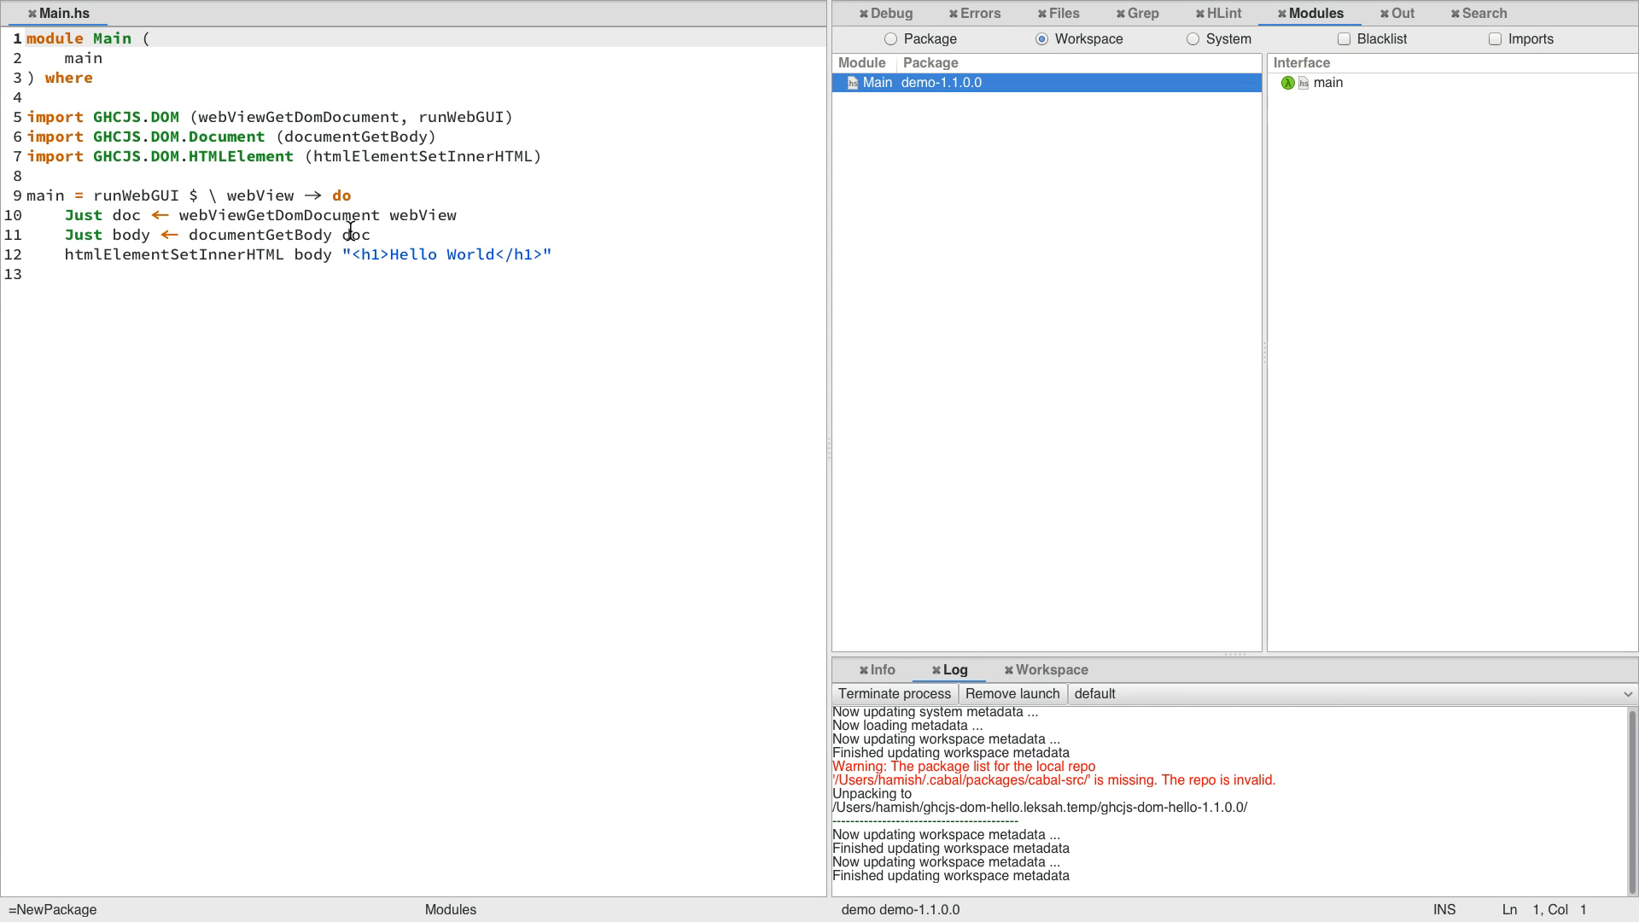
mouse_move(277, 94)
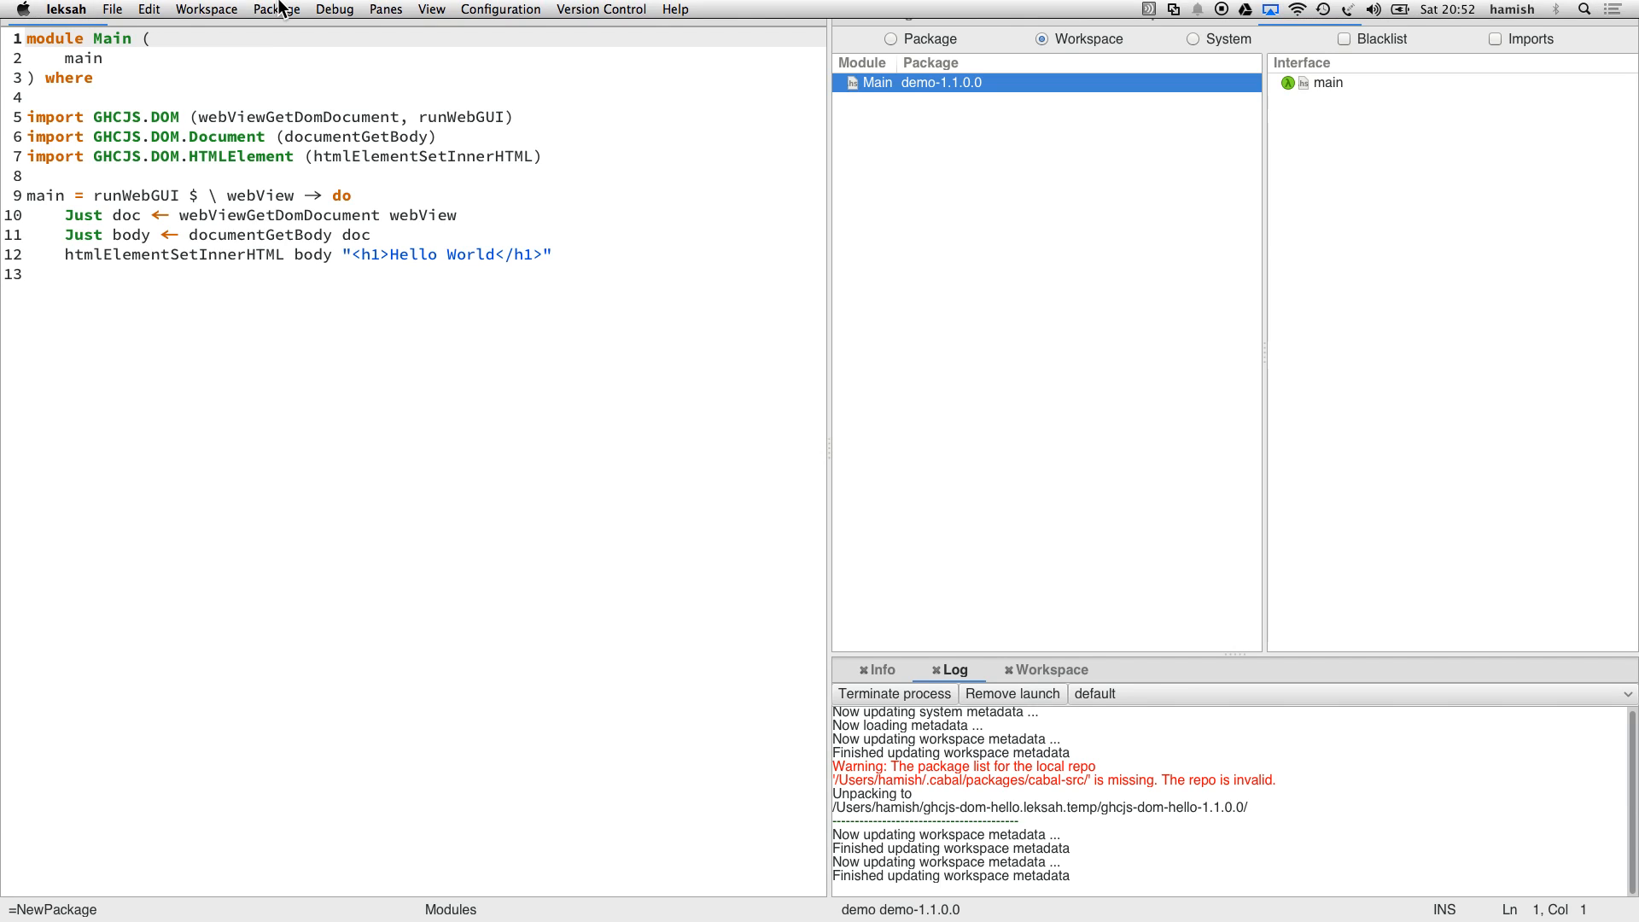
Step: Run demo natively and bring its Hello World window forward
click(277, 10)
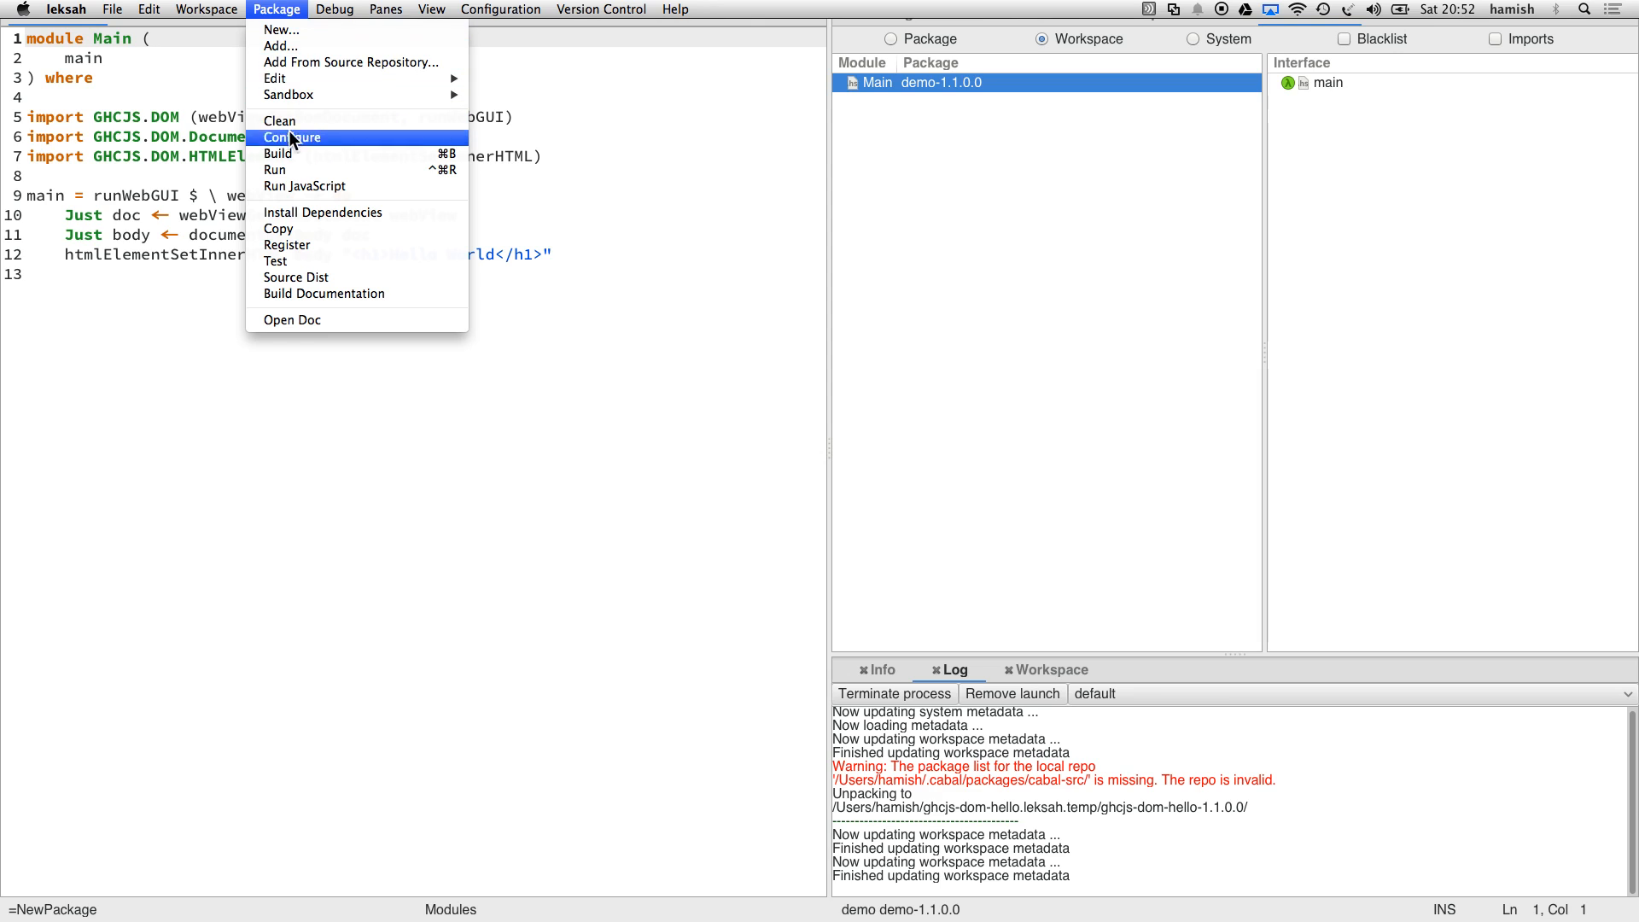
mouse_move(292, 171)
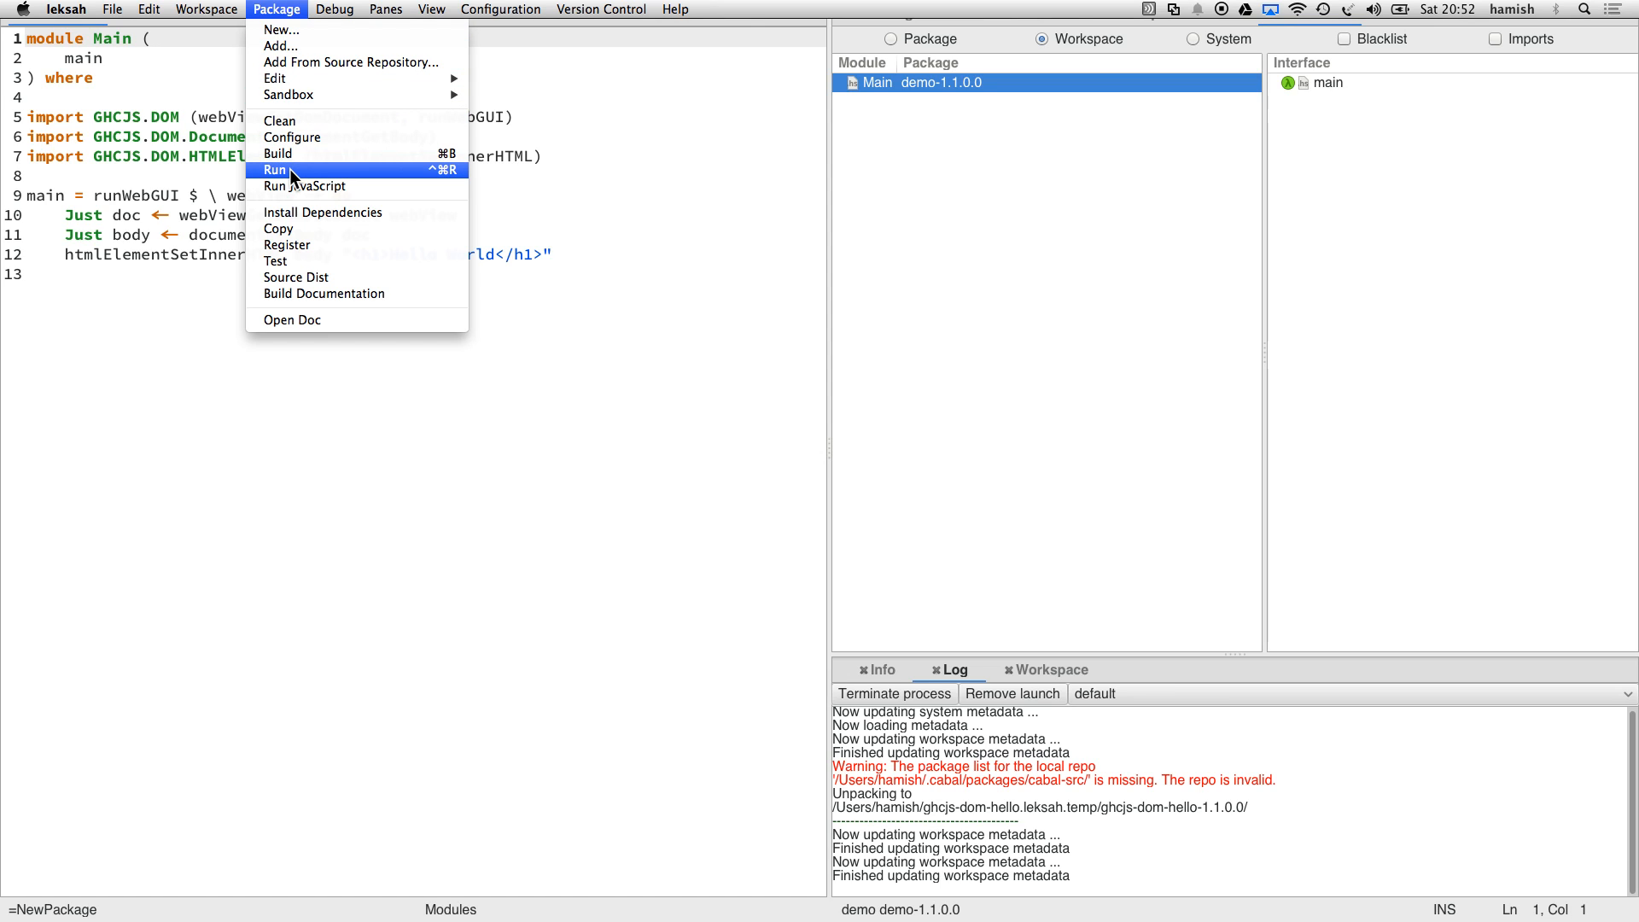
click(273, 169)
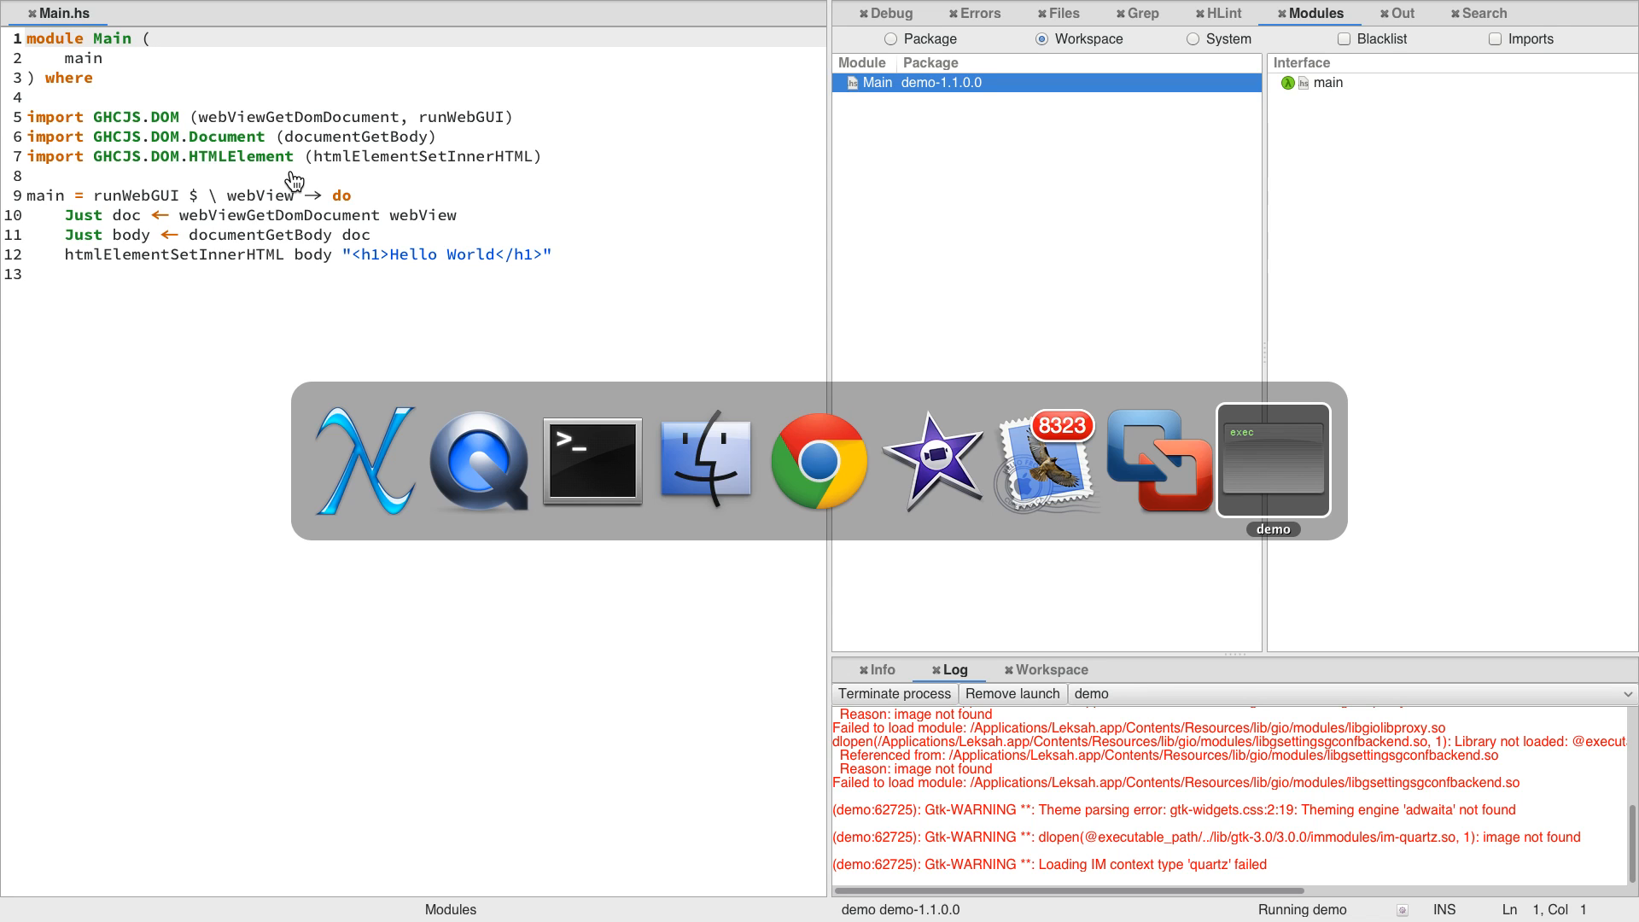
click(1272, 460)
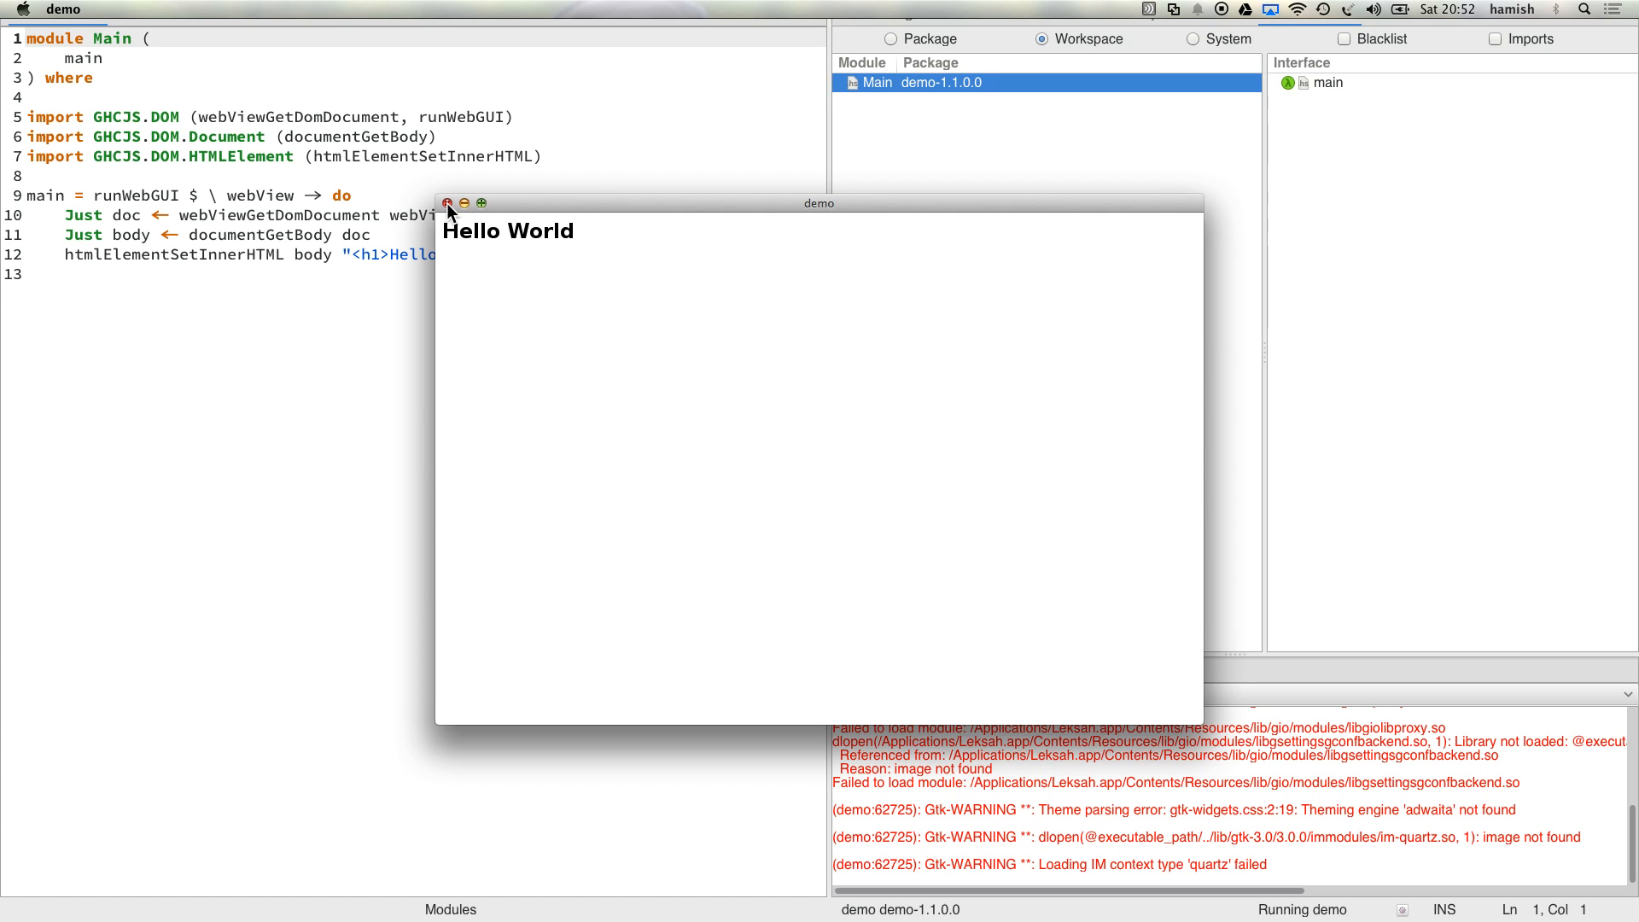
Step: Close the native window and run demo as JavaScript, accepting the GHCJS configuration
click(447, 203)
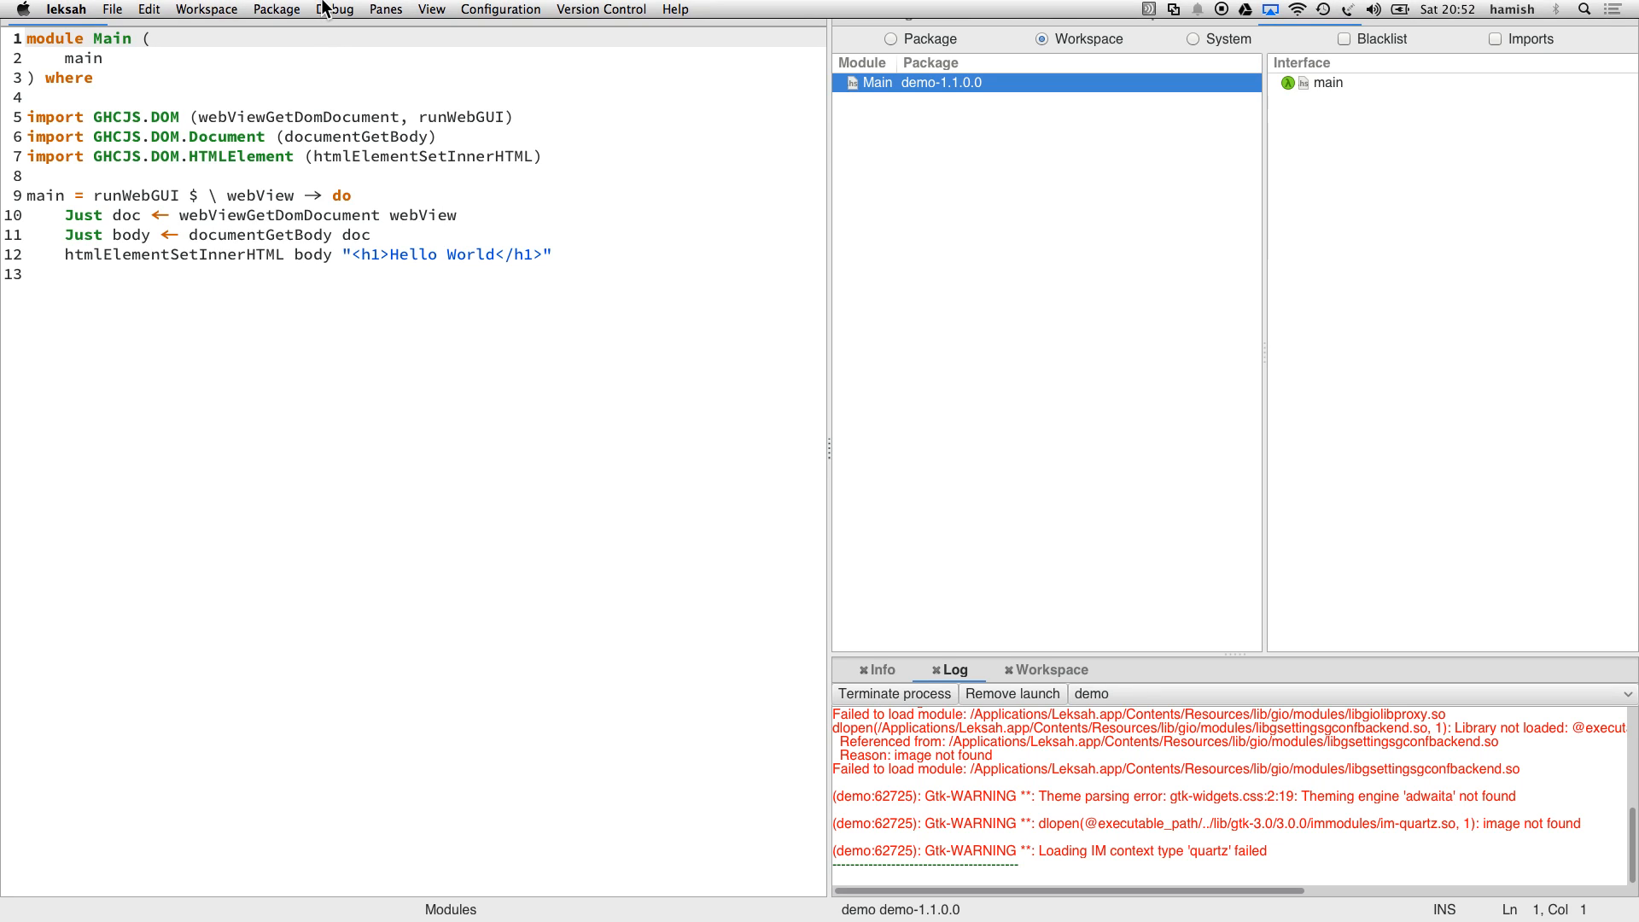
click(276, 10)
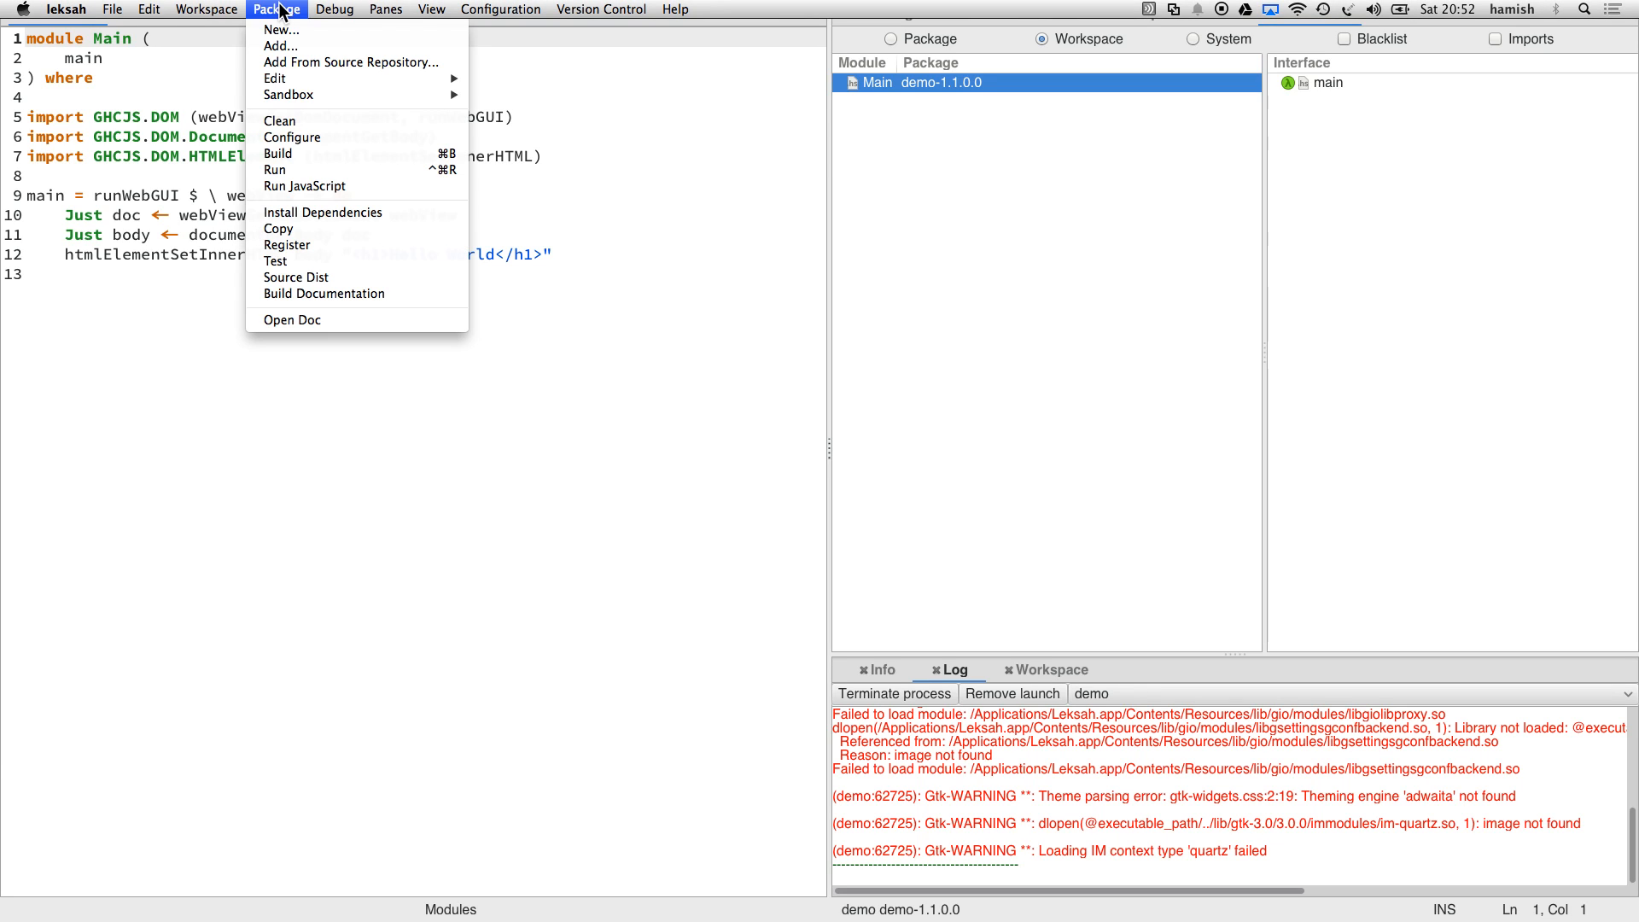
mouse_move(304, 186)
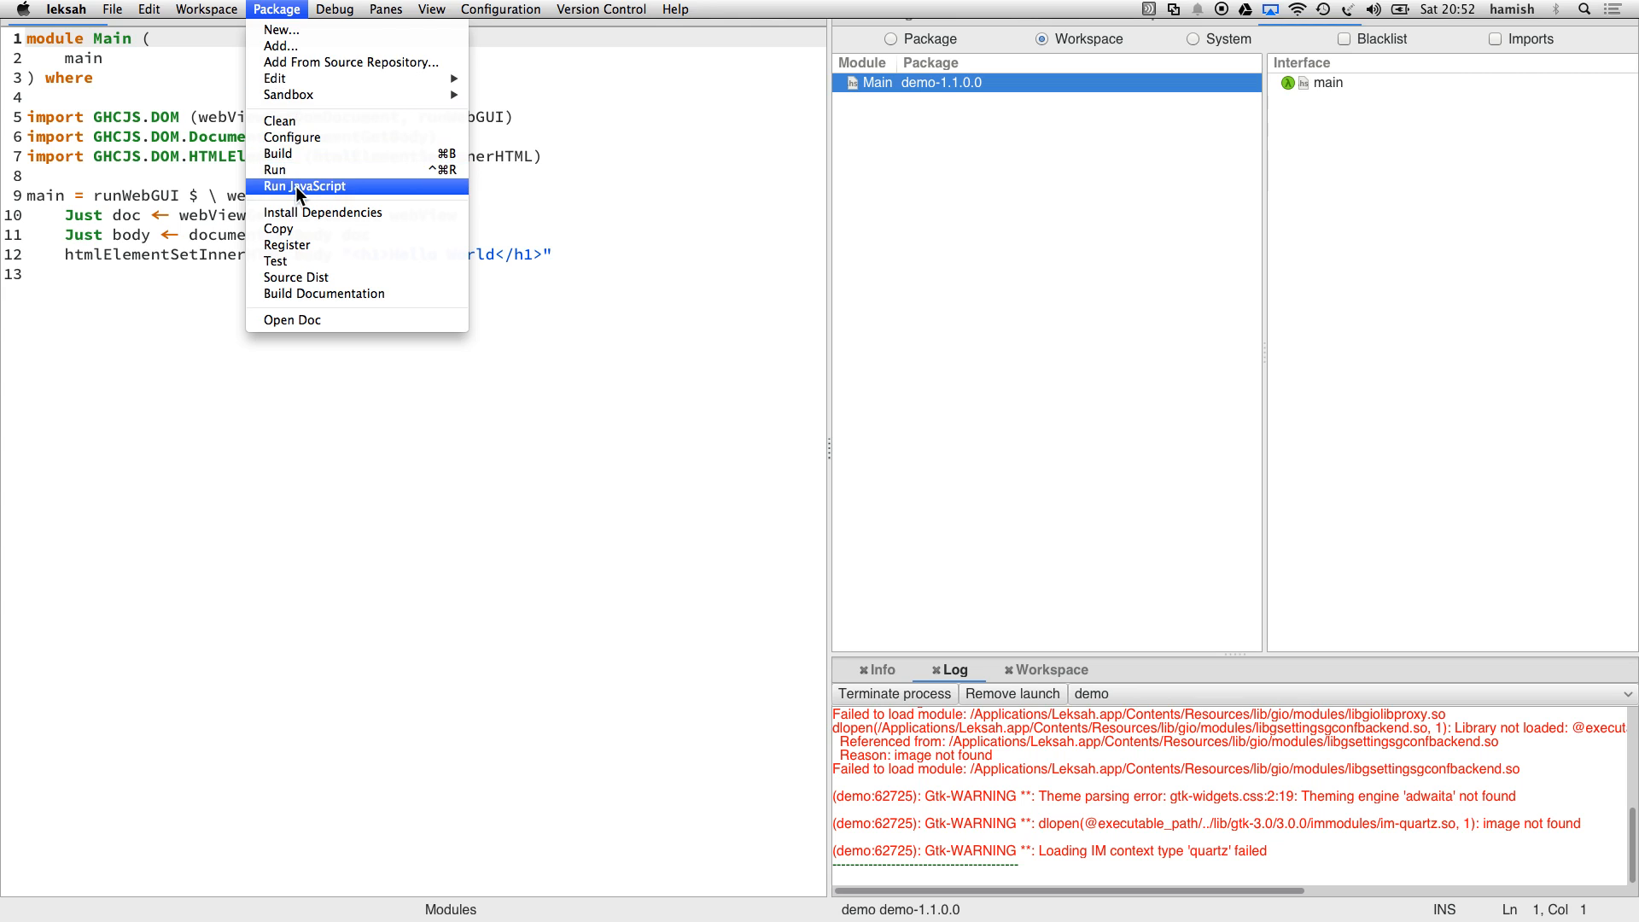
click(303, 186)
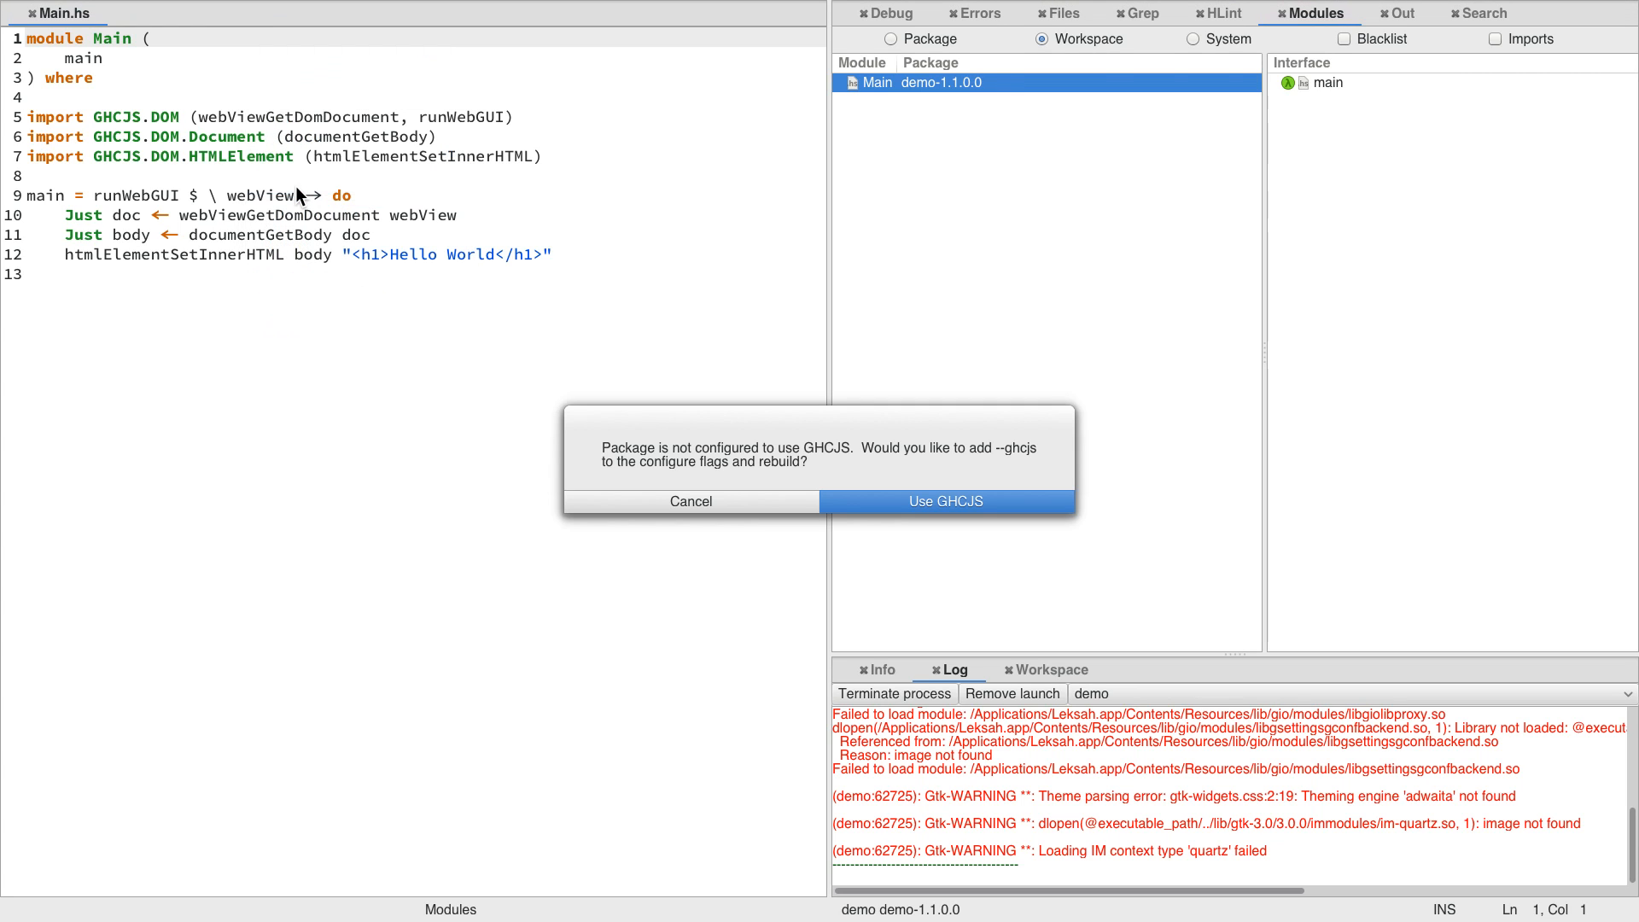
mouse_move(659, 352)
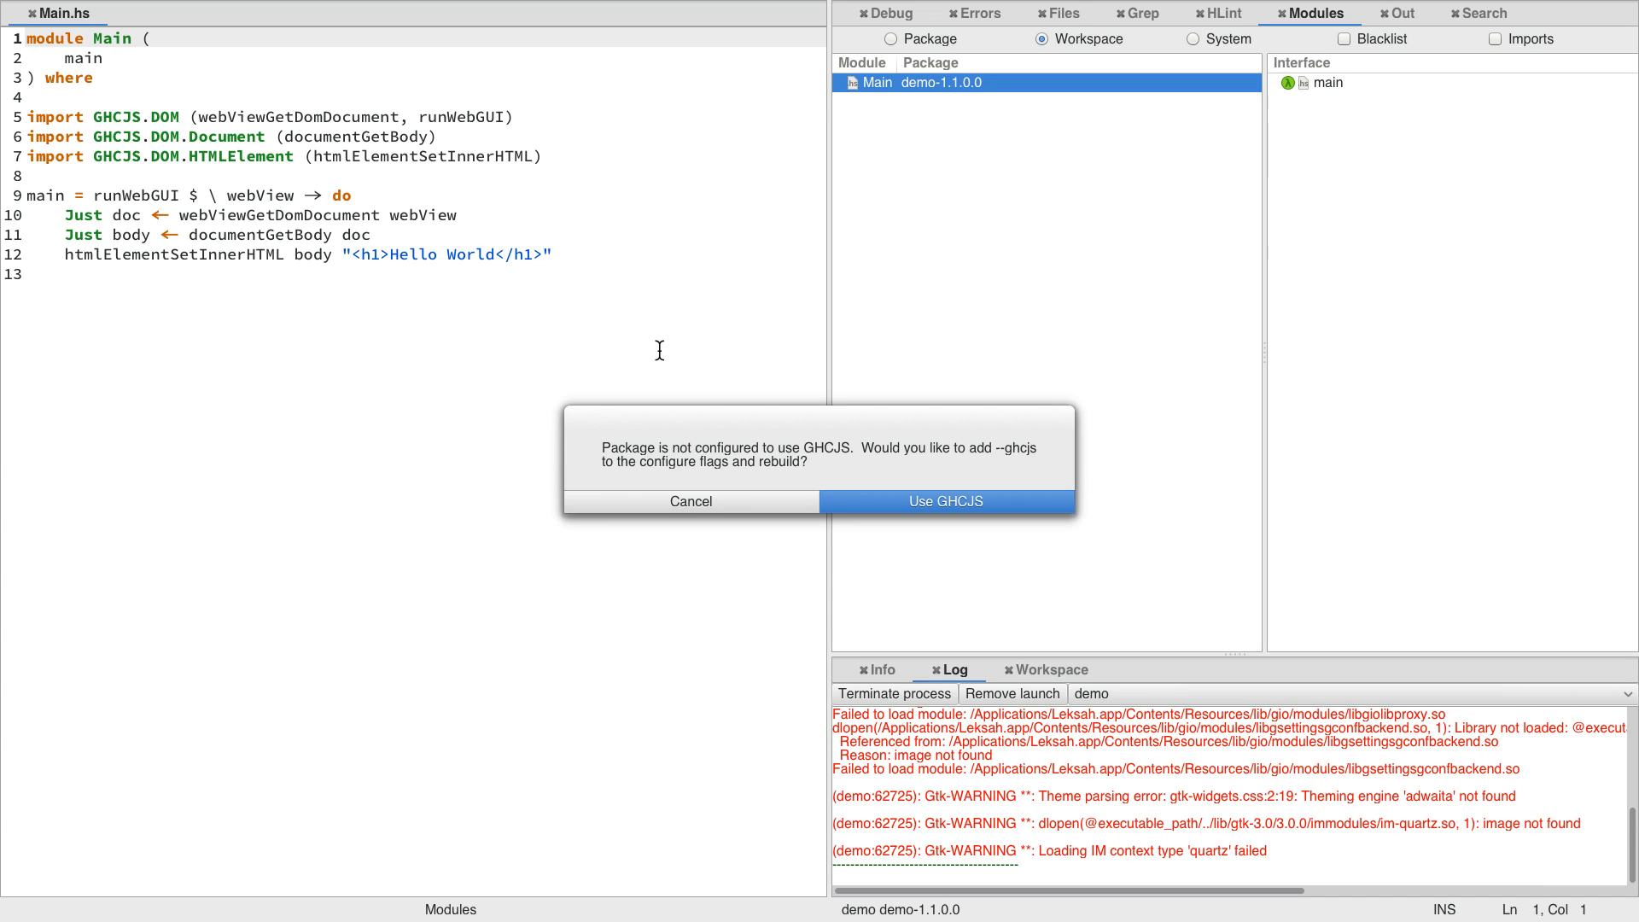
mouse_move(864, 459)
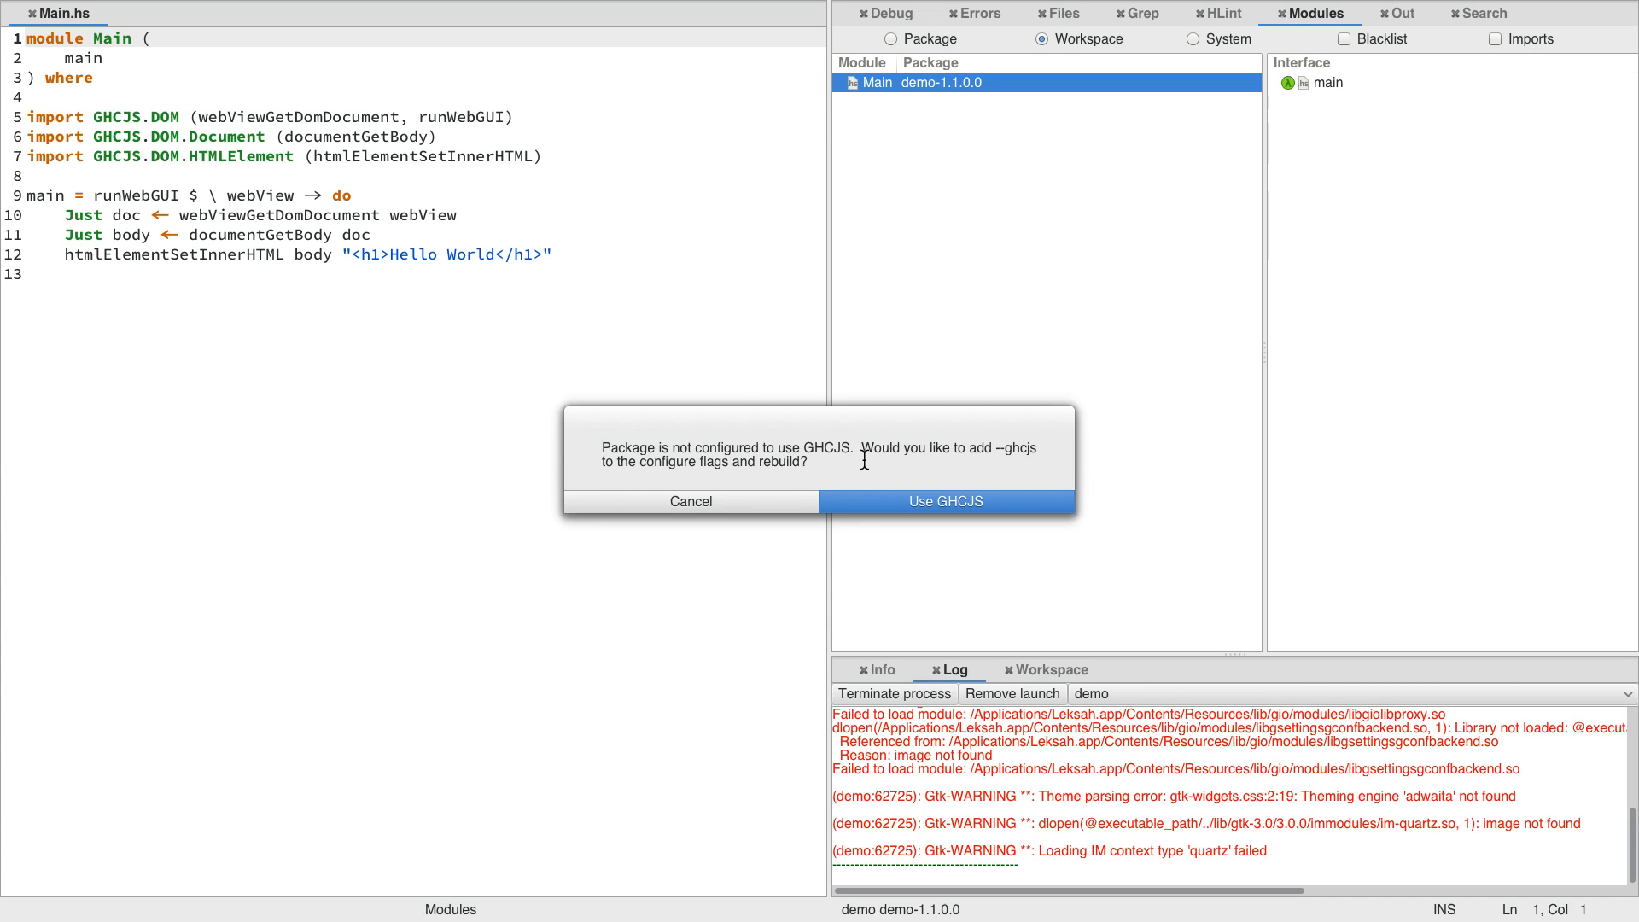
click(944, 500)
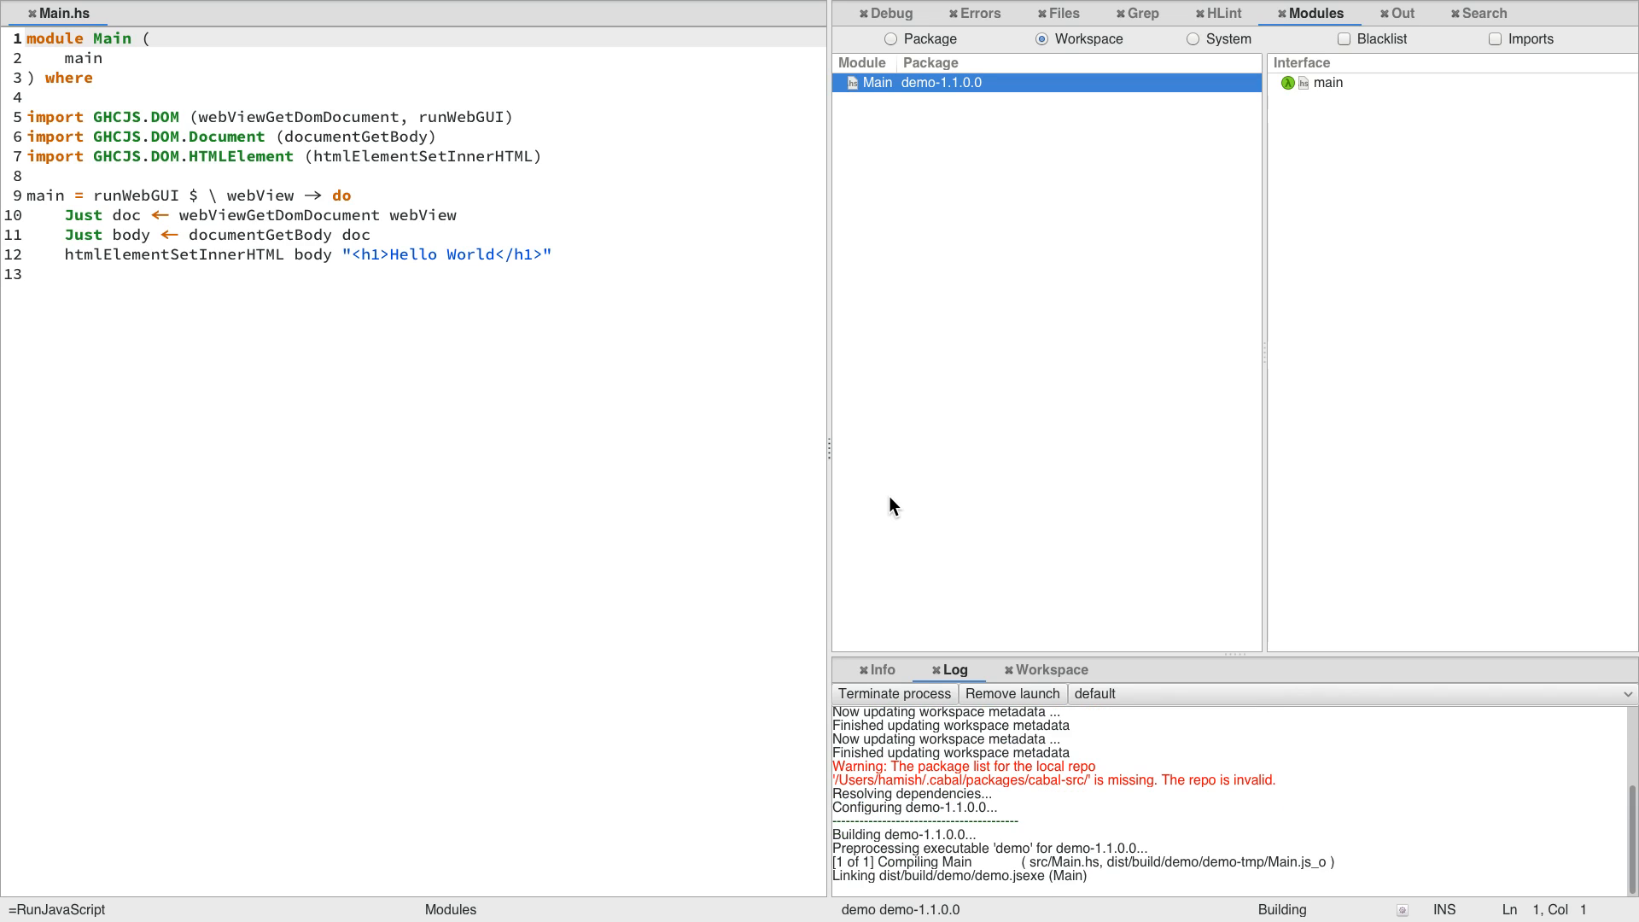
click(1403, 12)
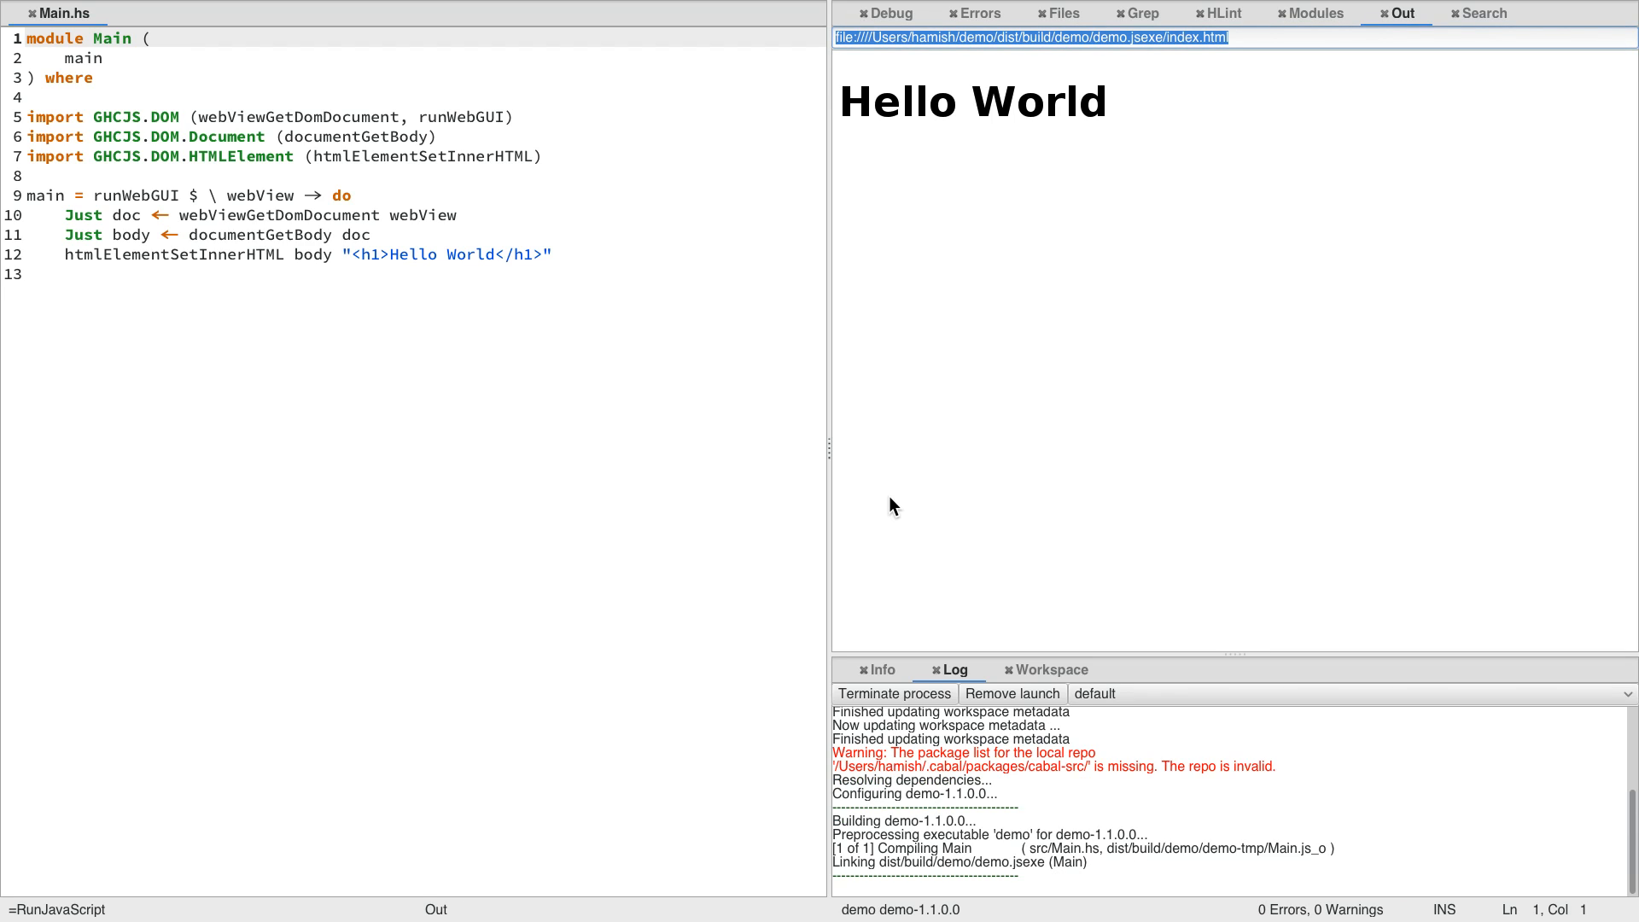
mouse_move(497, 257)
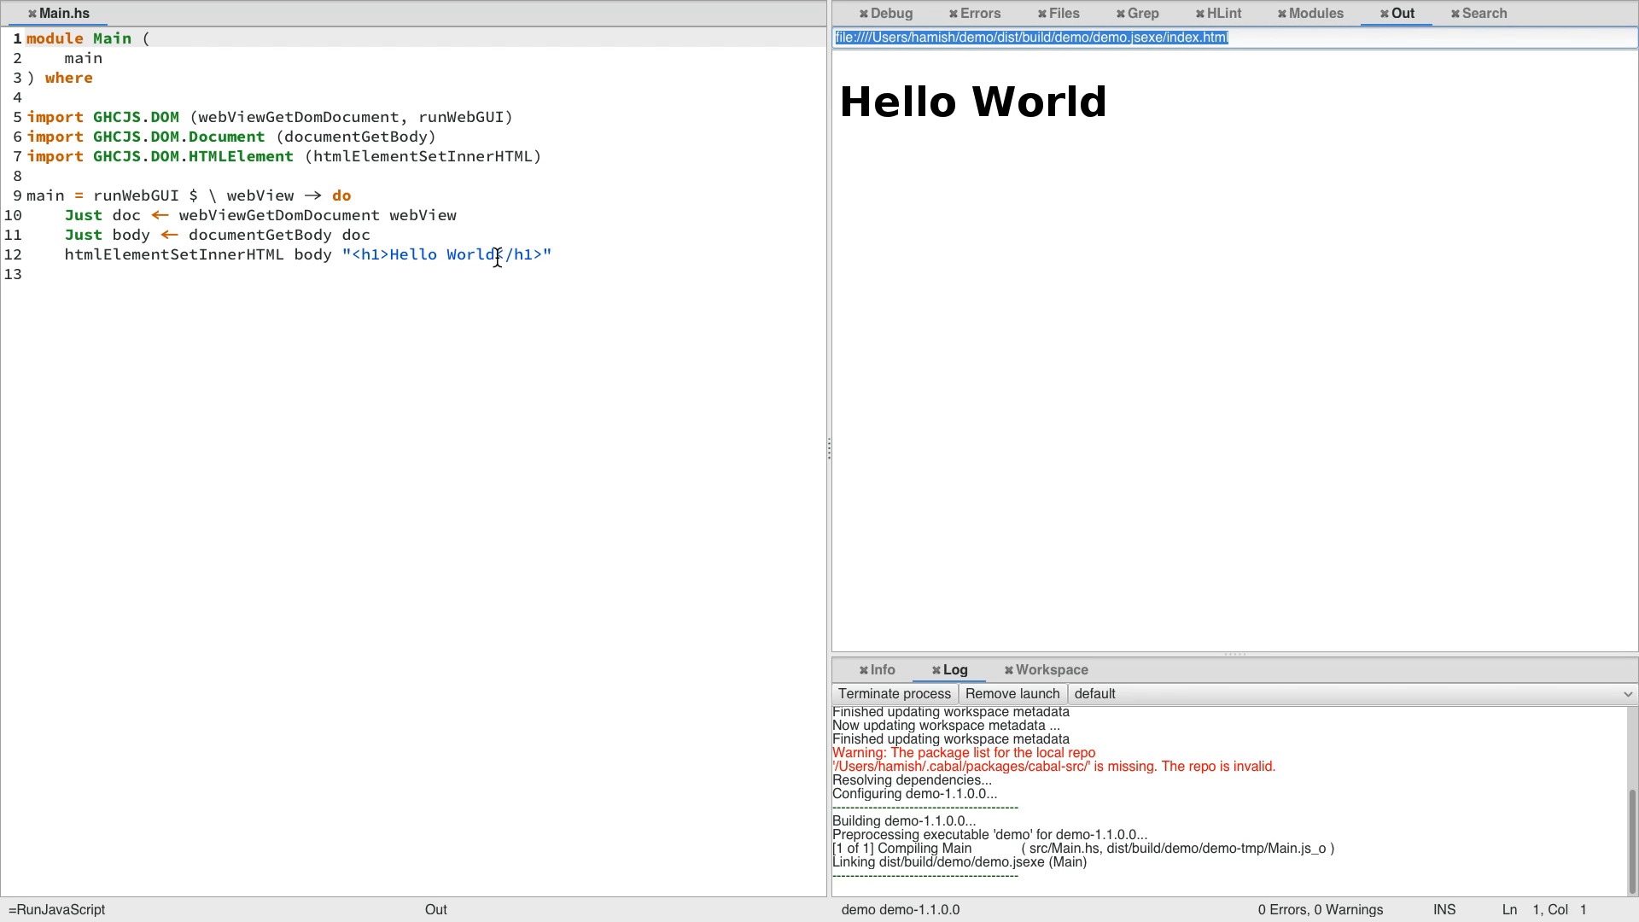
Step: Insert 'He' after Hello World in the heading string on line 12
click(533, 255)
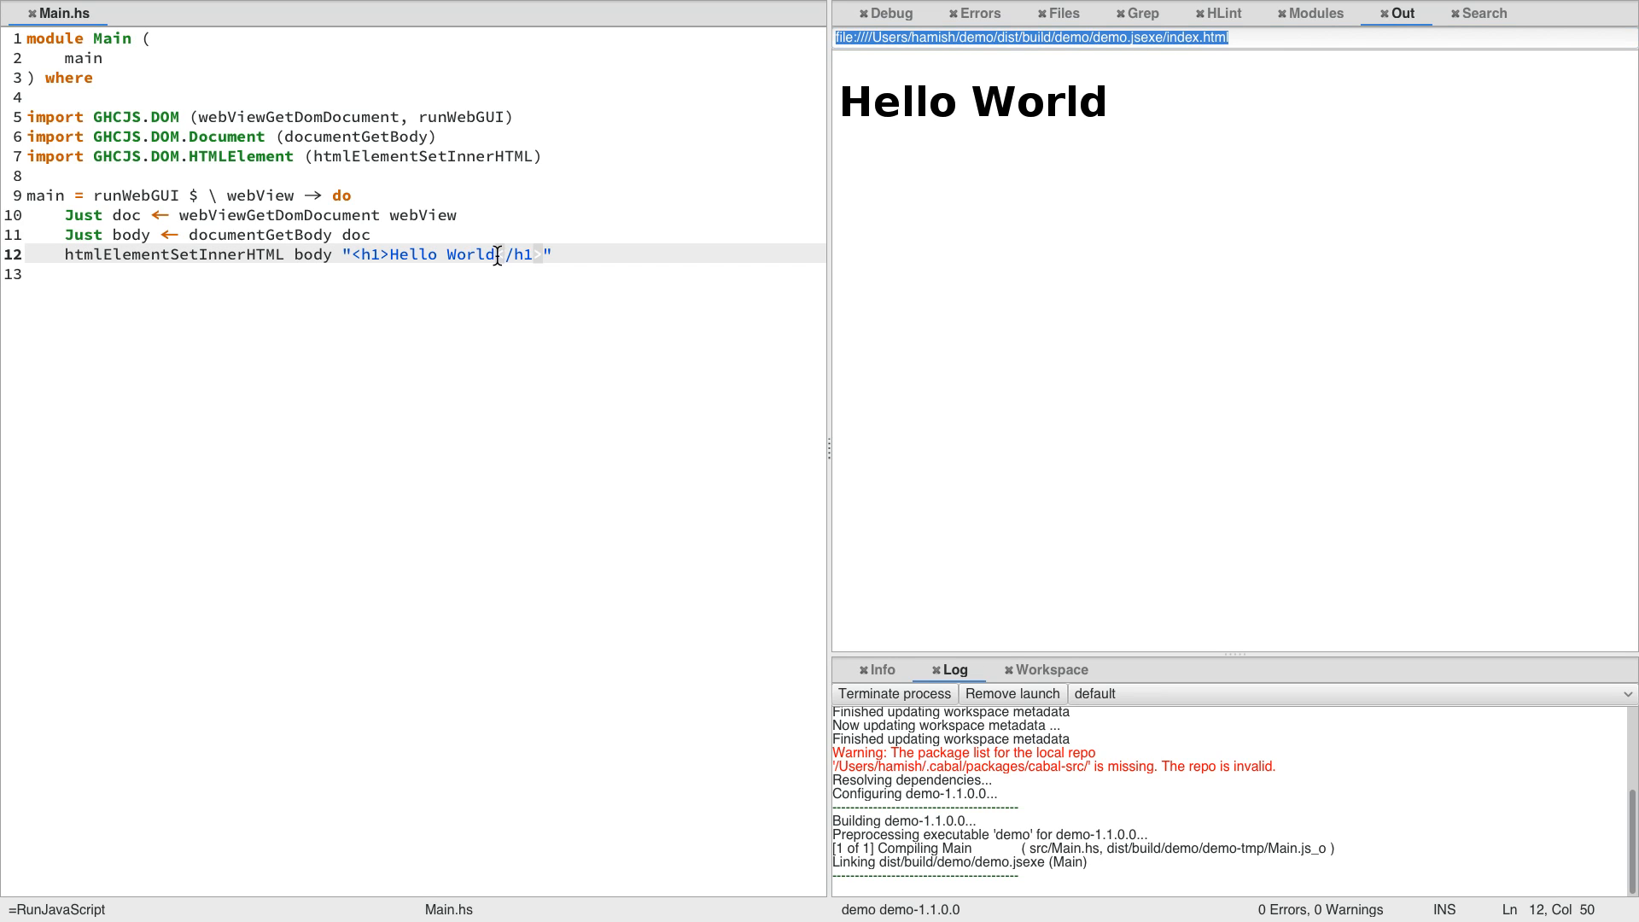
mouse_move(594, 273)
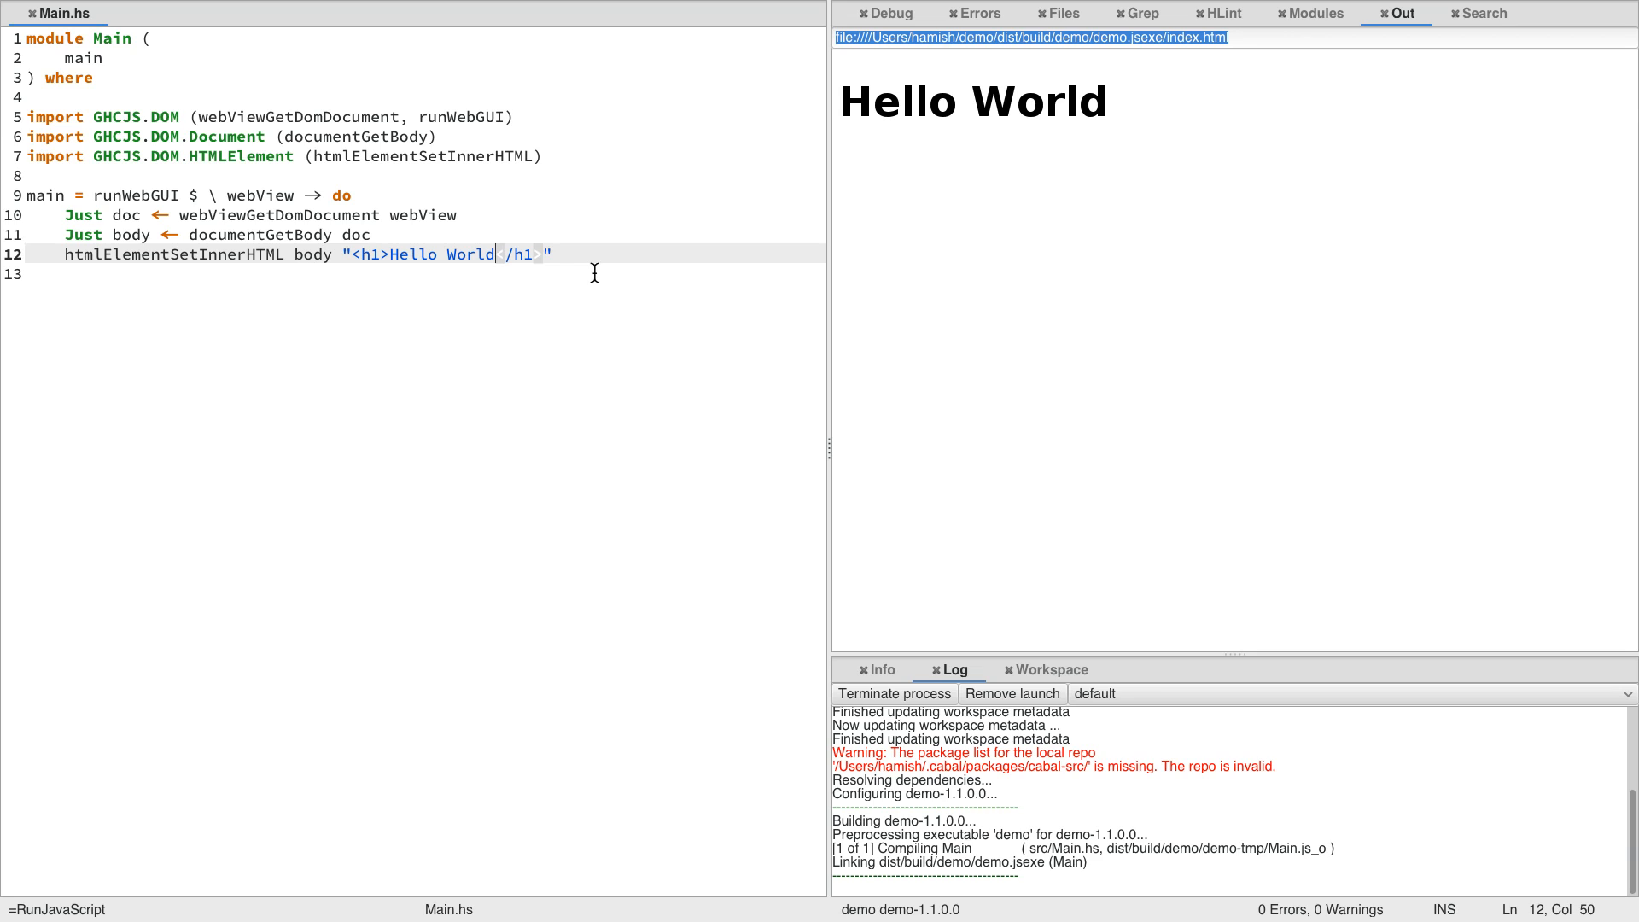
text(He)
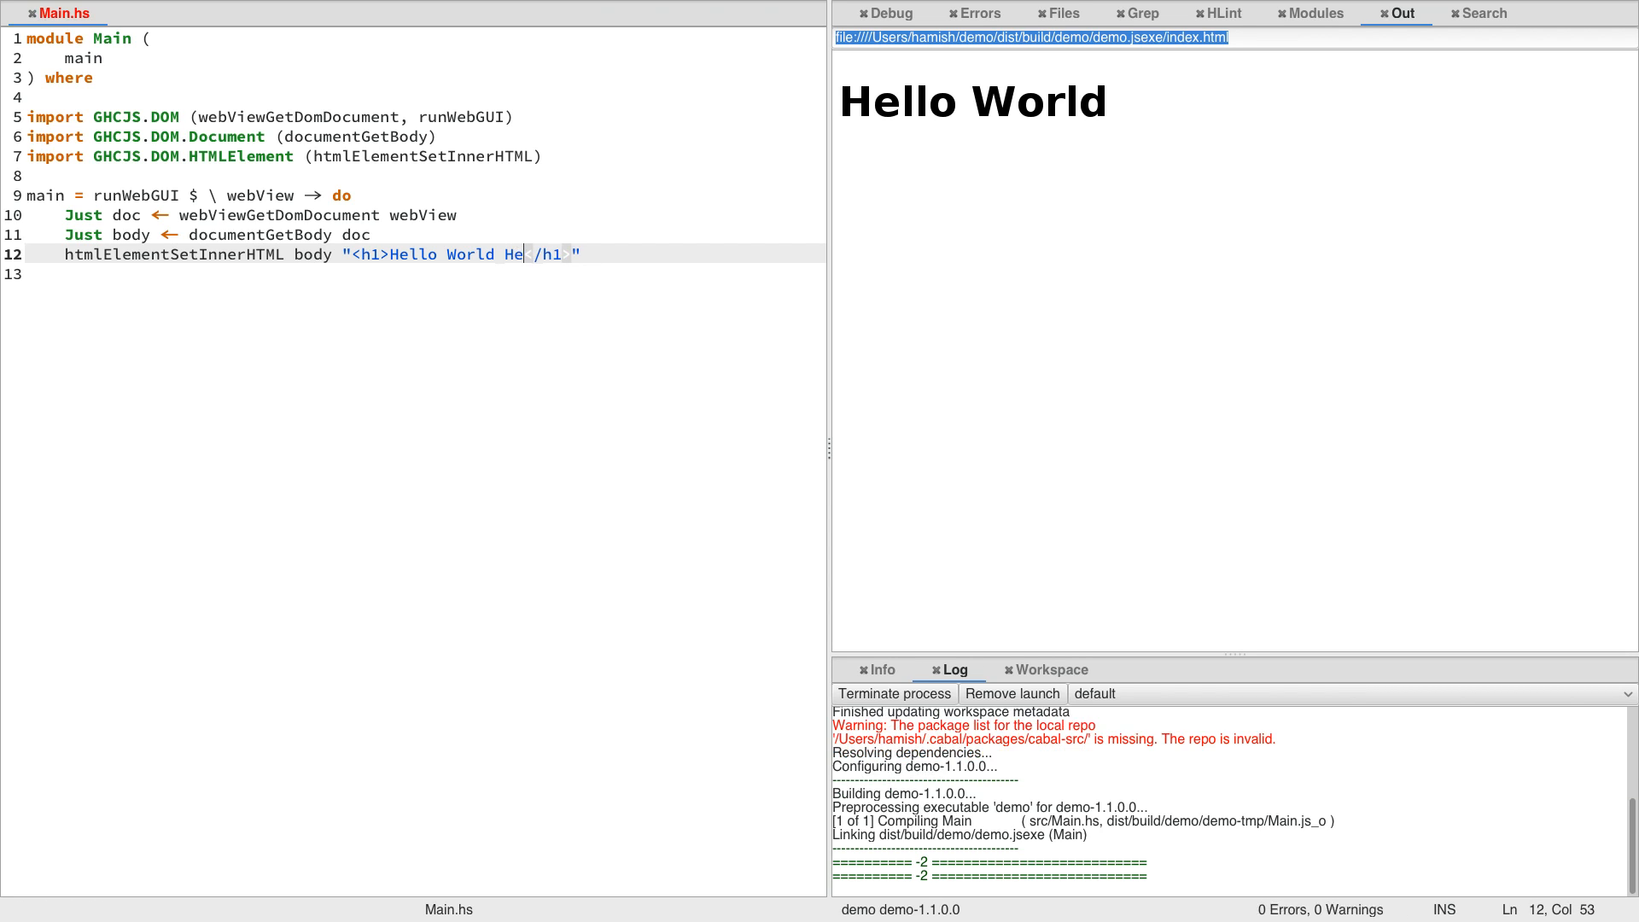